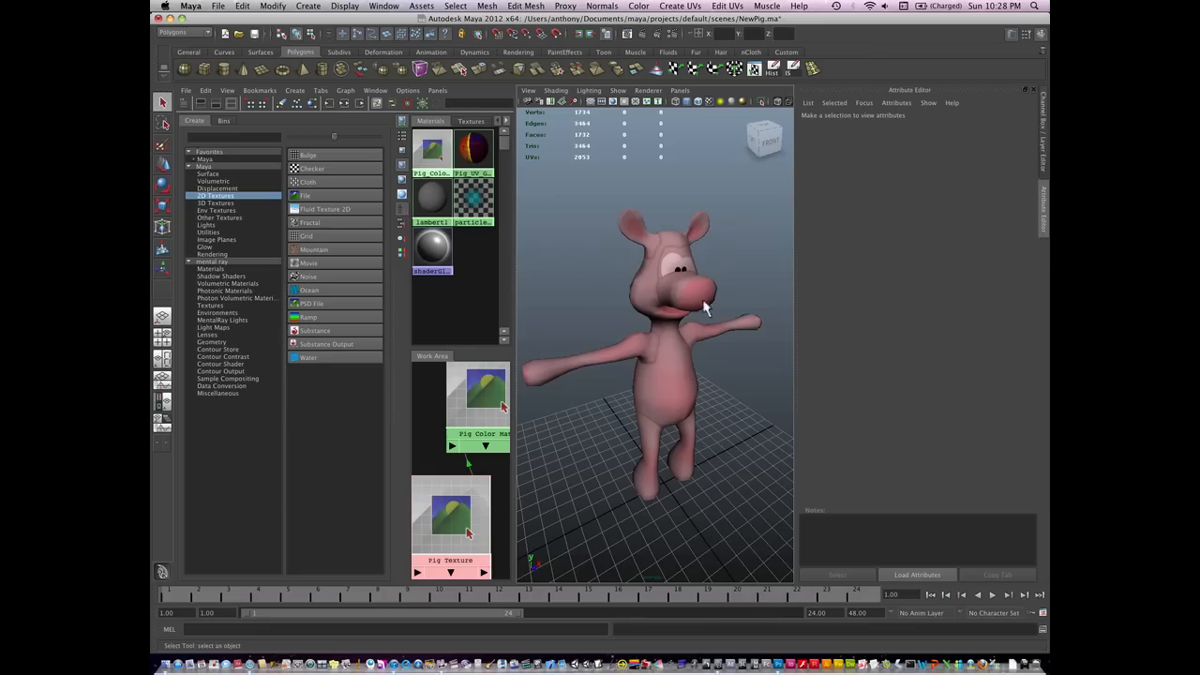
# Switch to the Persp/UV Texture Editor layout showing the pig beside its UVs.
pyautogui.click(684, 281)
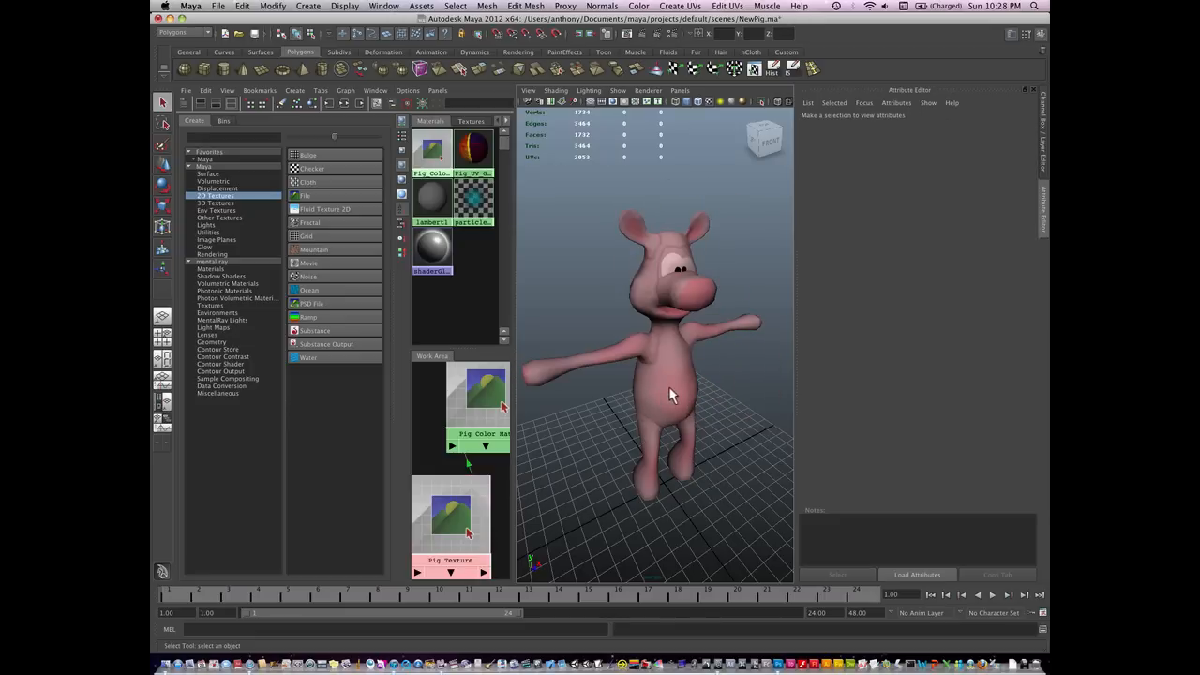
pyautogui.moveTo(703, 266)
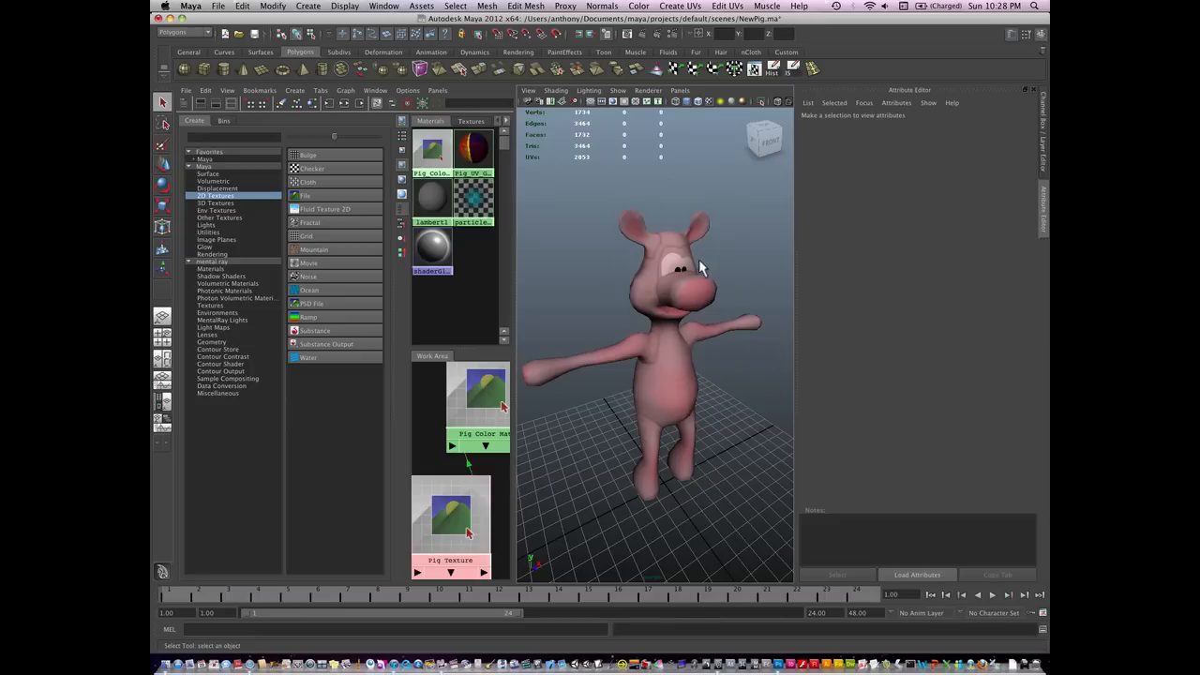
pyautogui.moveTo(642, 277)
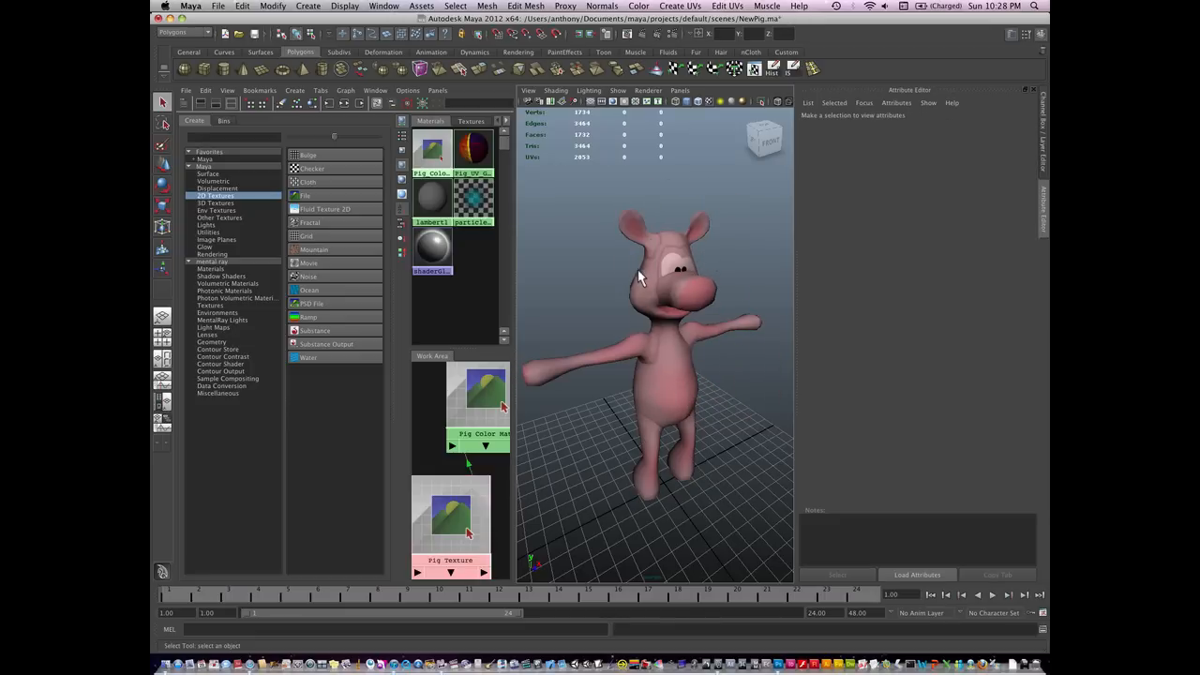
pyautogui.moveTo(665, 221)
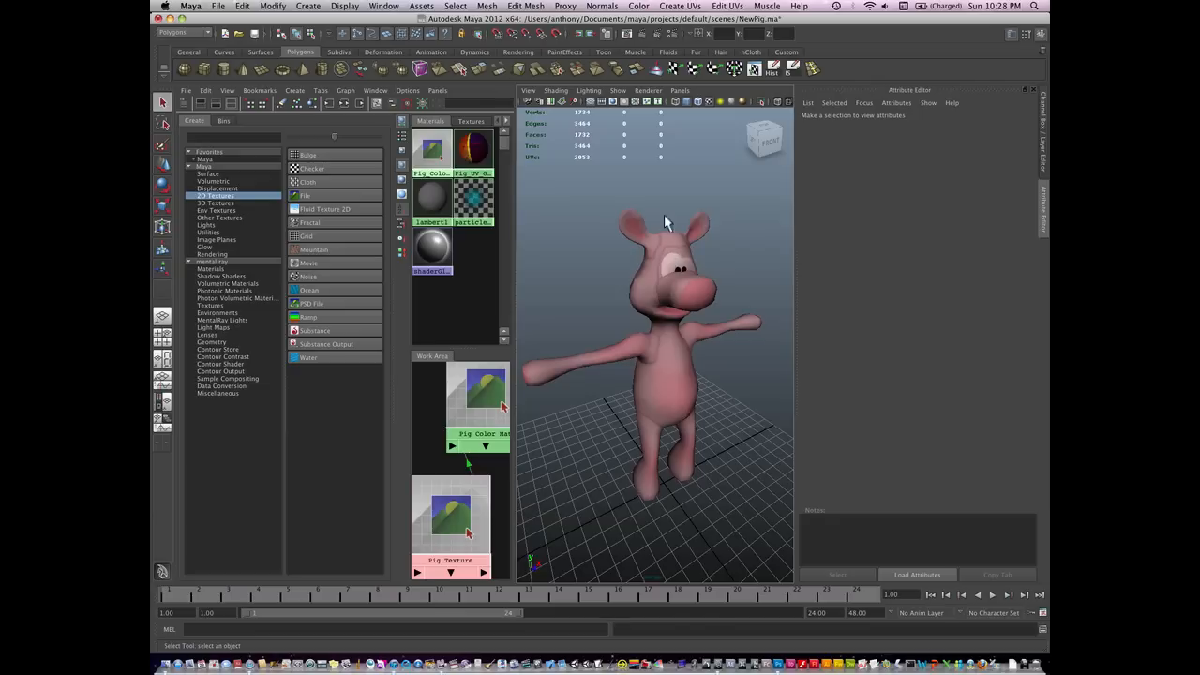
pyautogui.moveTo(679, 277)
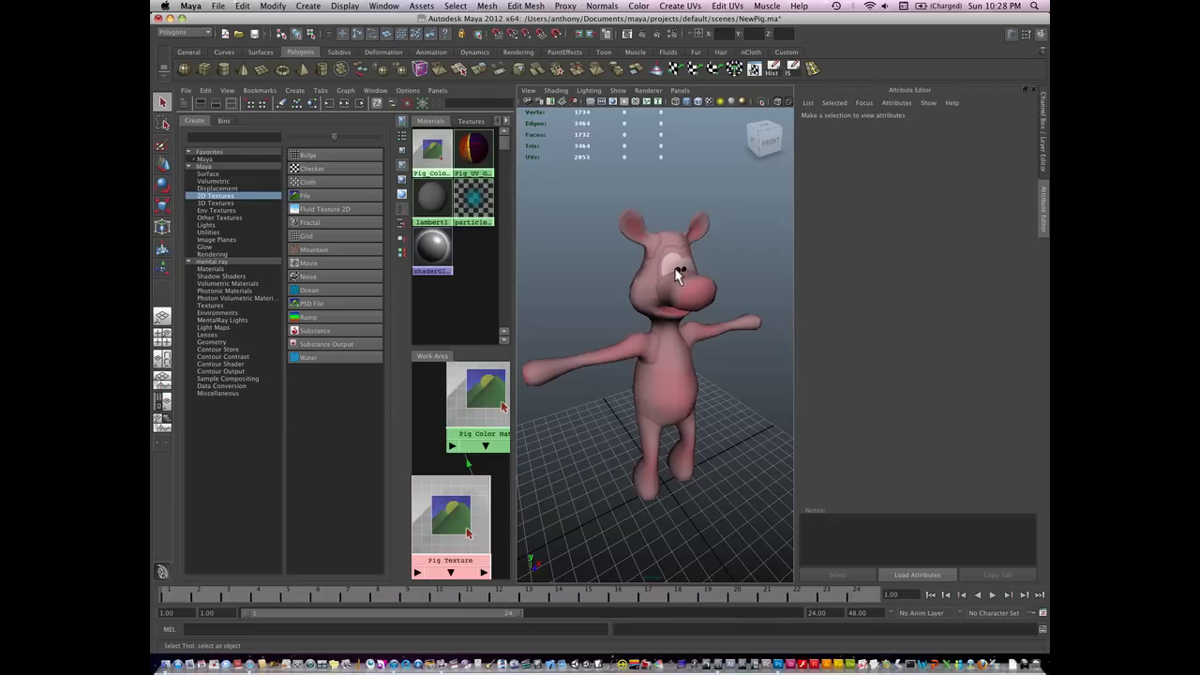
pyautogui.moveTo(671, 266)
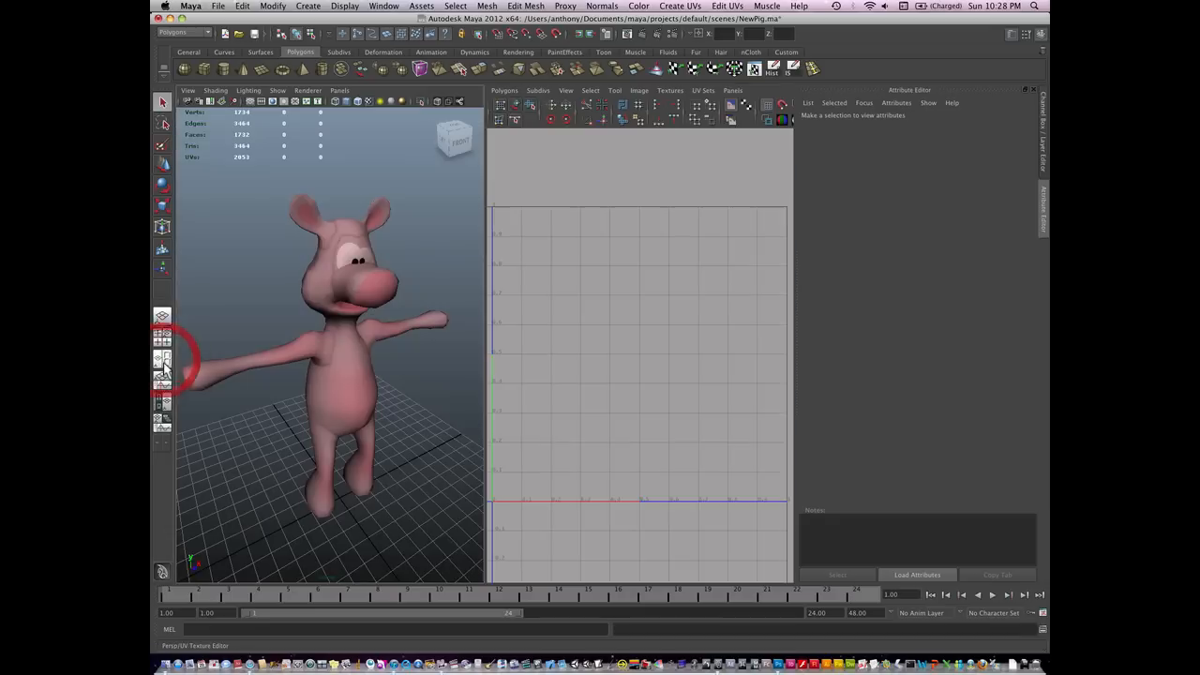
# Select the pig mesh and assign it the default lambert1 material.
pyautogui.click(338, 375)
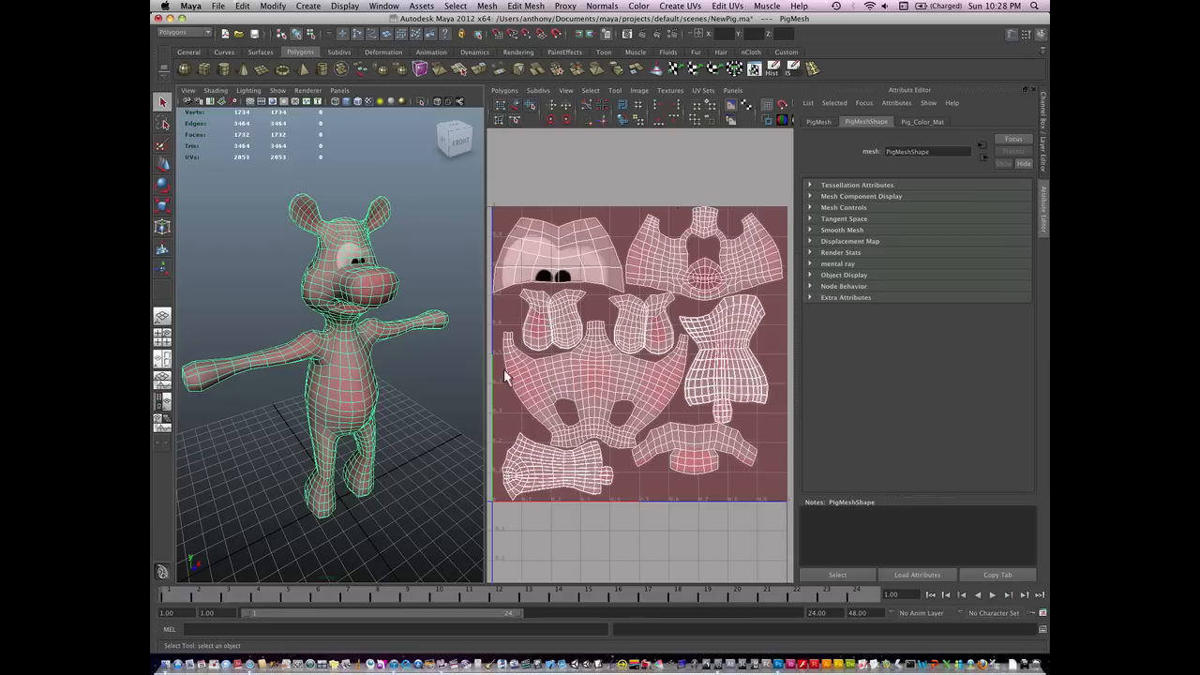
pyautogui.moveTo(345, 354)
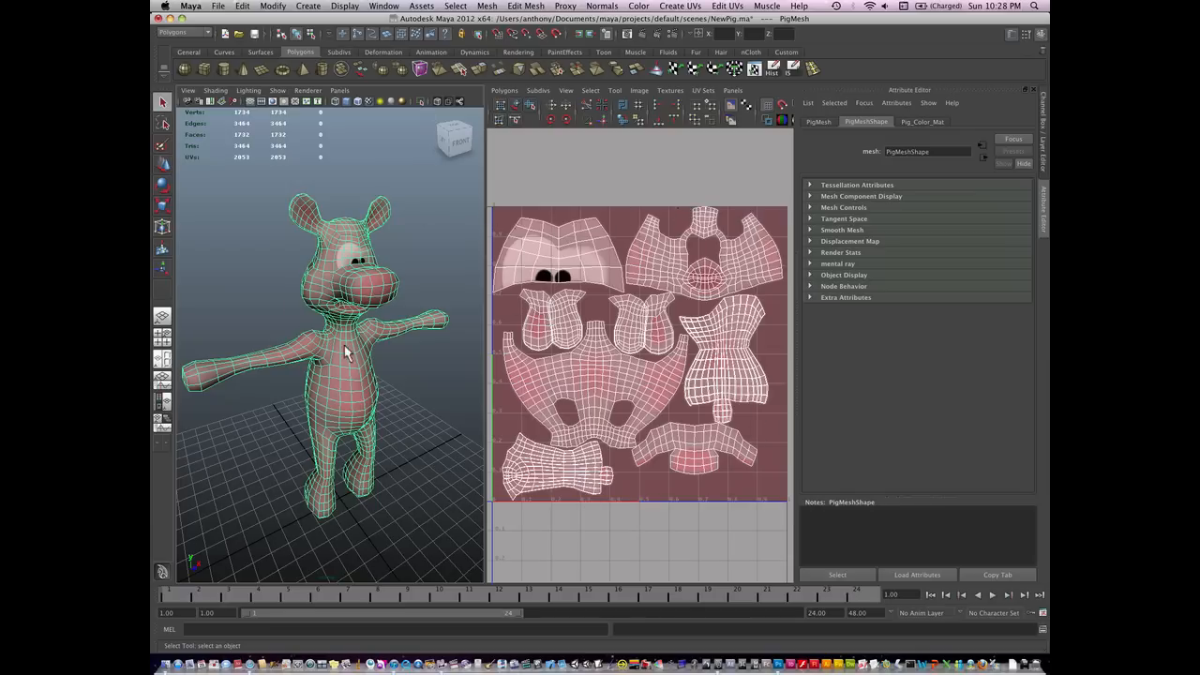
pyautogui.rightClick(341, 353)
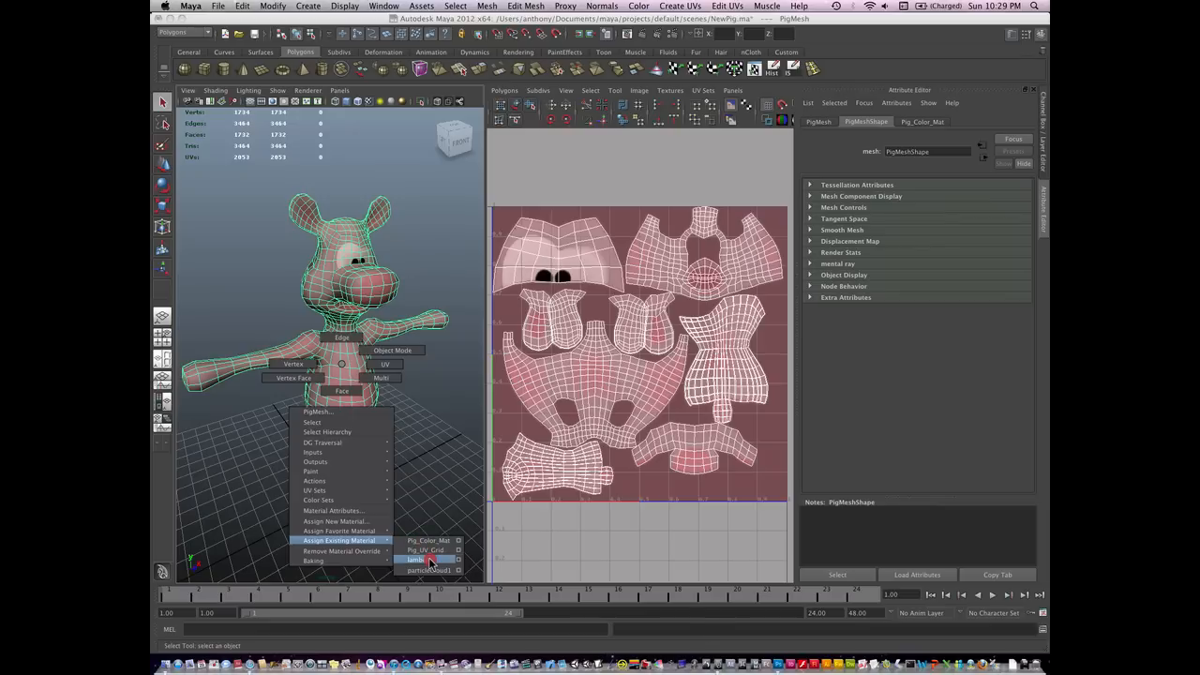
pyautogui.click(430, 558)
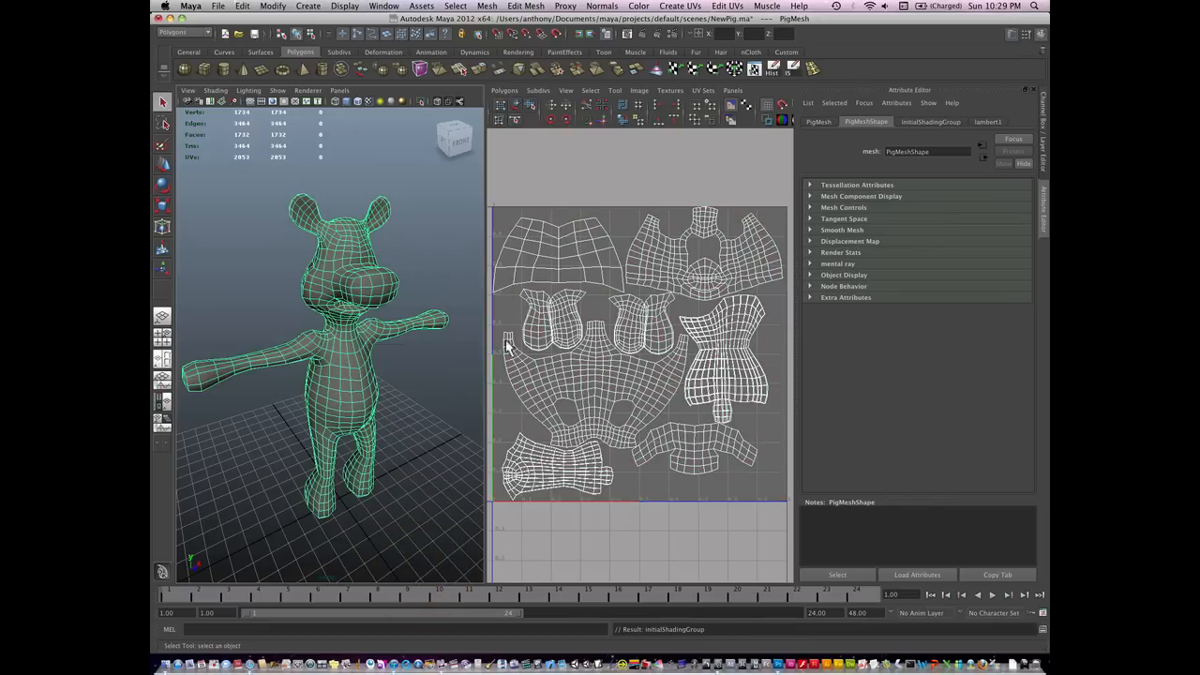
pyautogui.moveTo(642, 285)
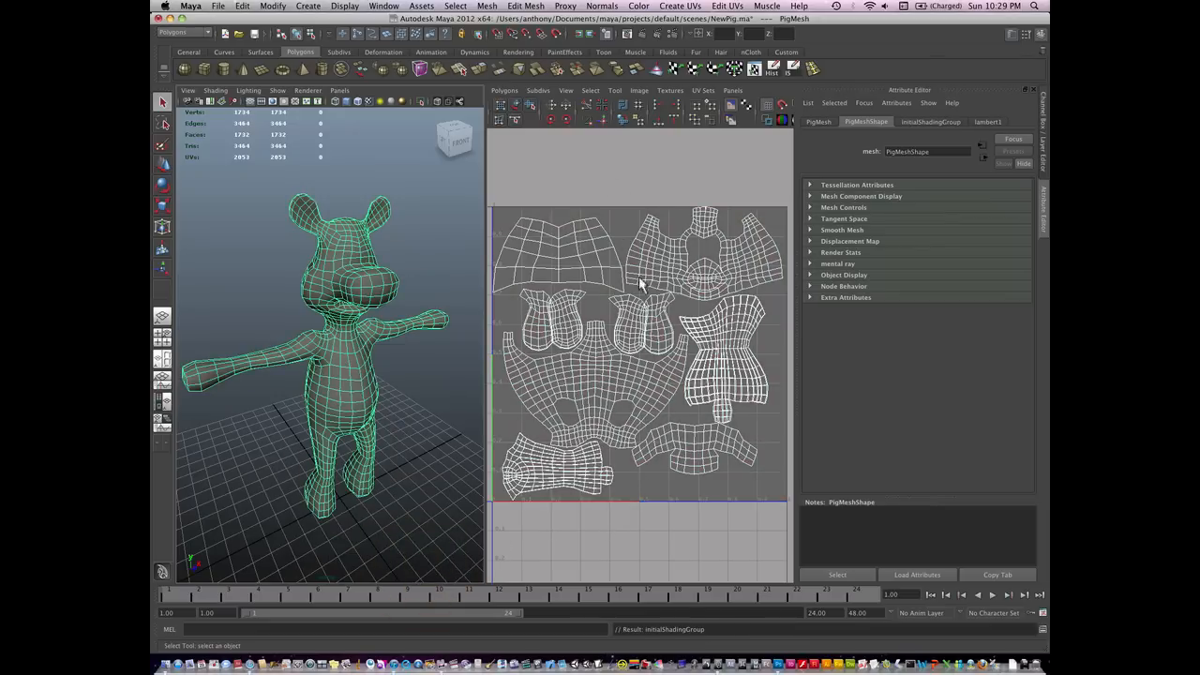
pyautogui.moveTo(553, 148)
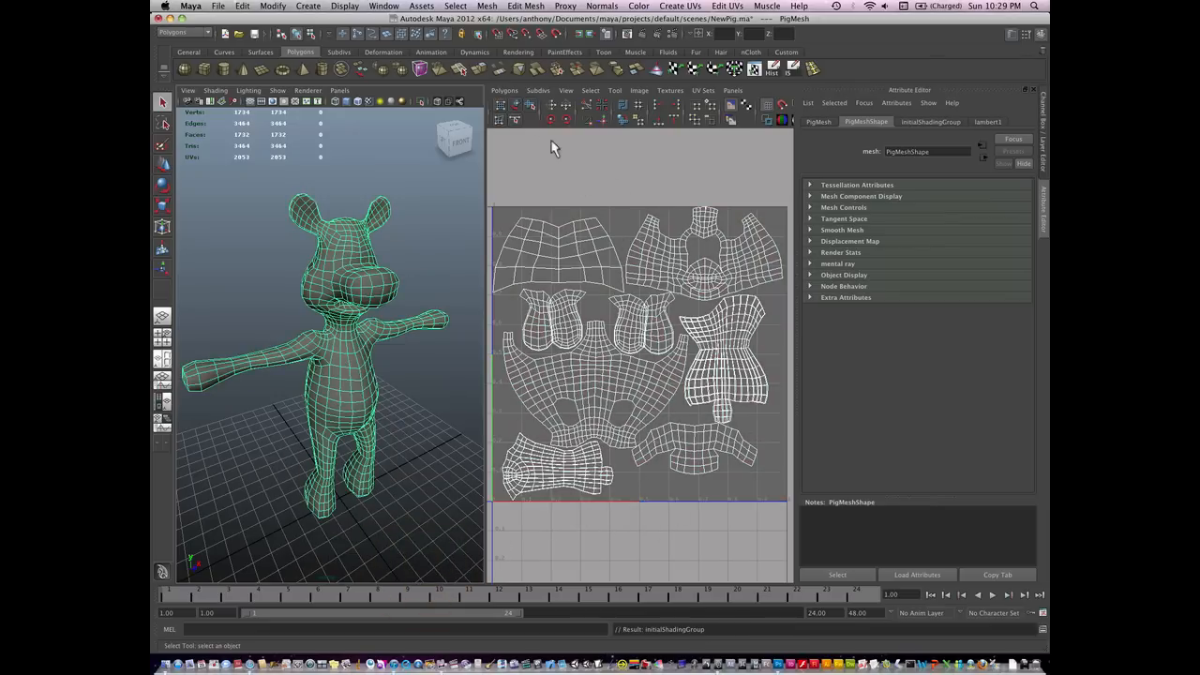
# Set up a UV Snapshot of the pig's layout with the chosen image format.
pyautogui.click(504, 90)
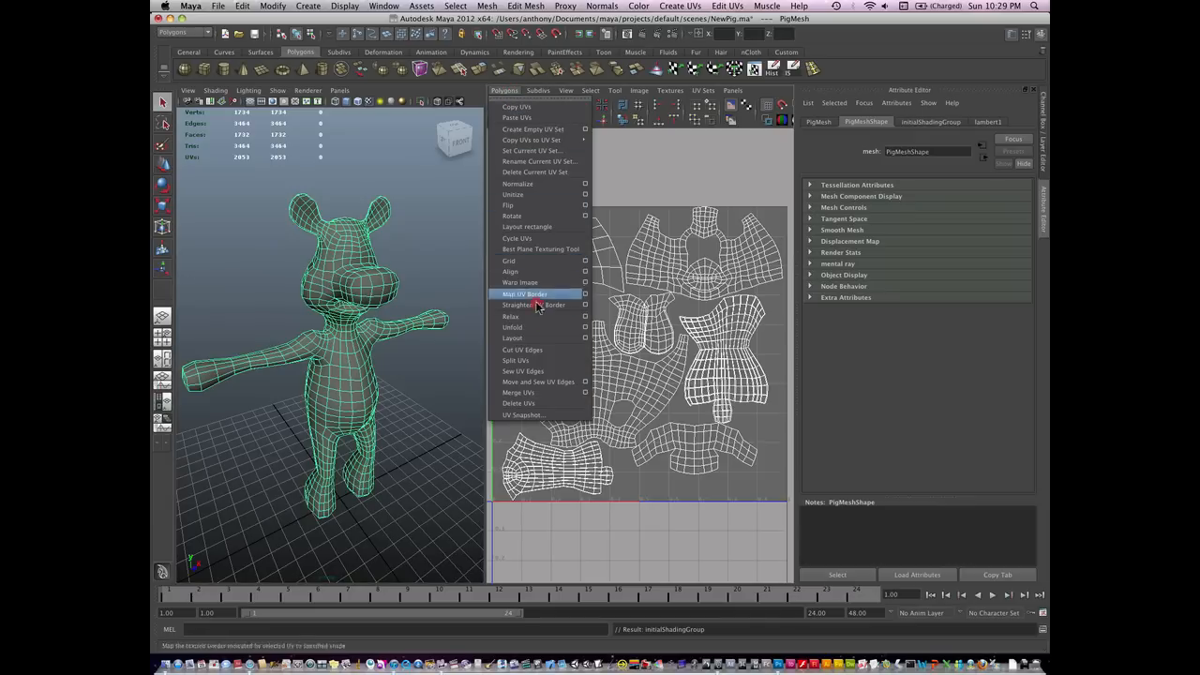
pyautogui.click(523, 414)
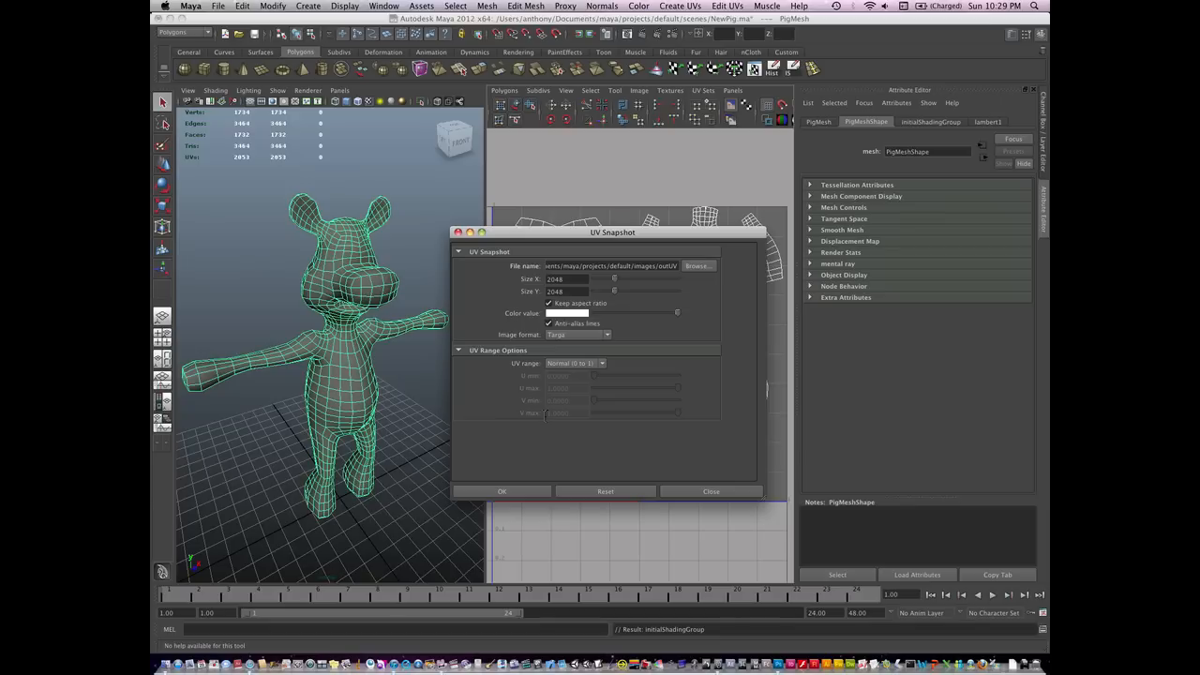
pyautogui.click(608, 334)
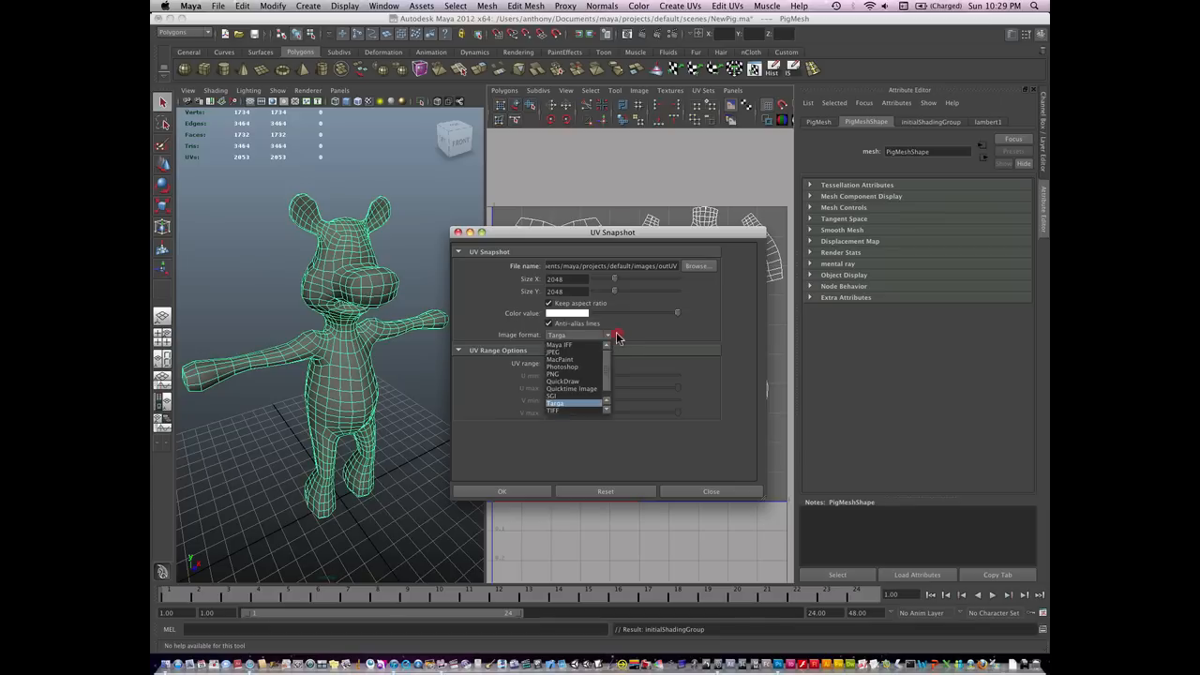
pyautogui.click(577, 405)
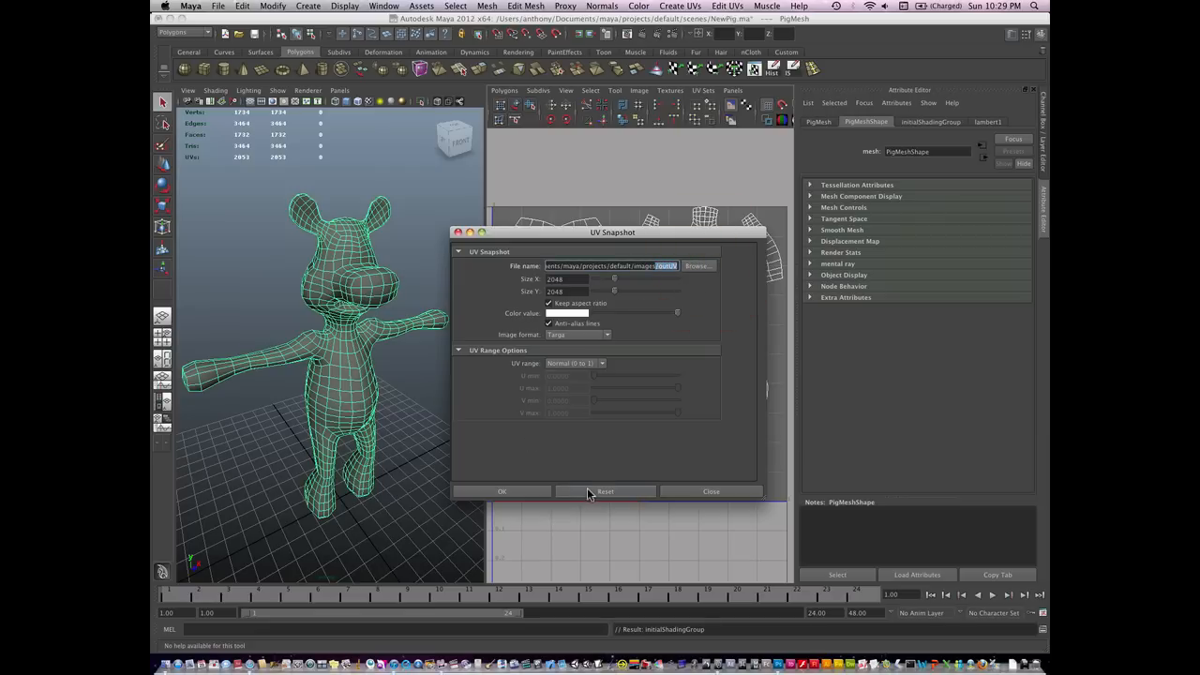
# Export the UV snapshot, overwriting the existing snapshot file.
pyautogui.click(503, 491)
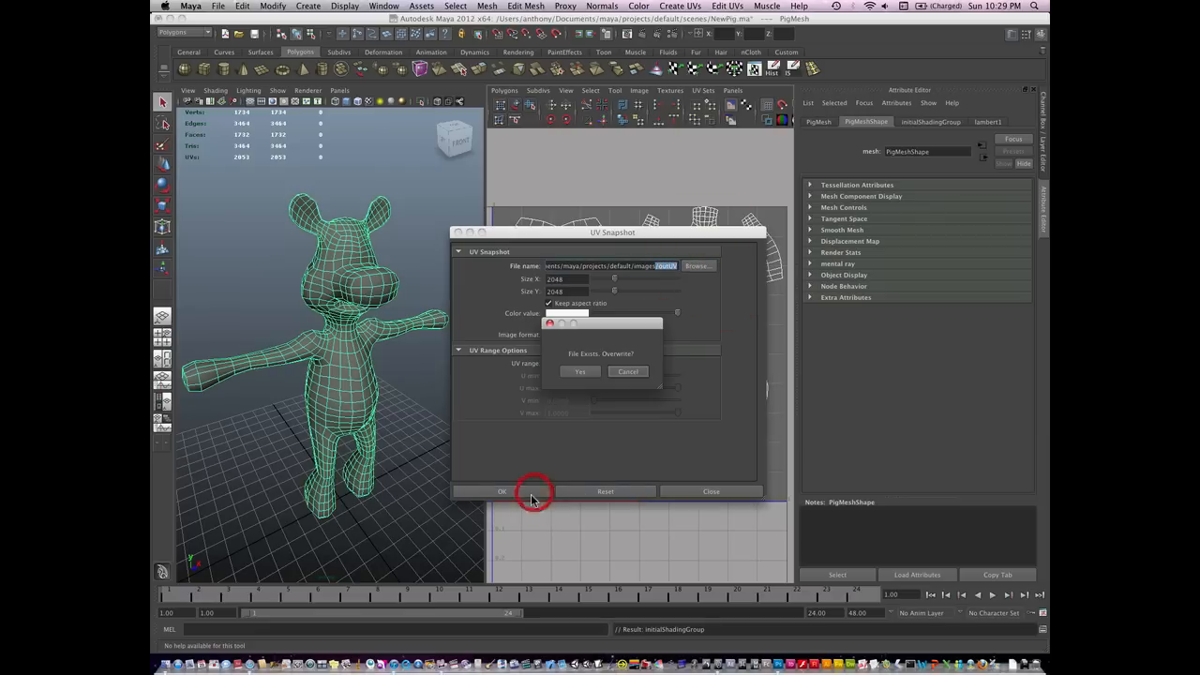
pyautogui.moveTo(585, 375)
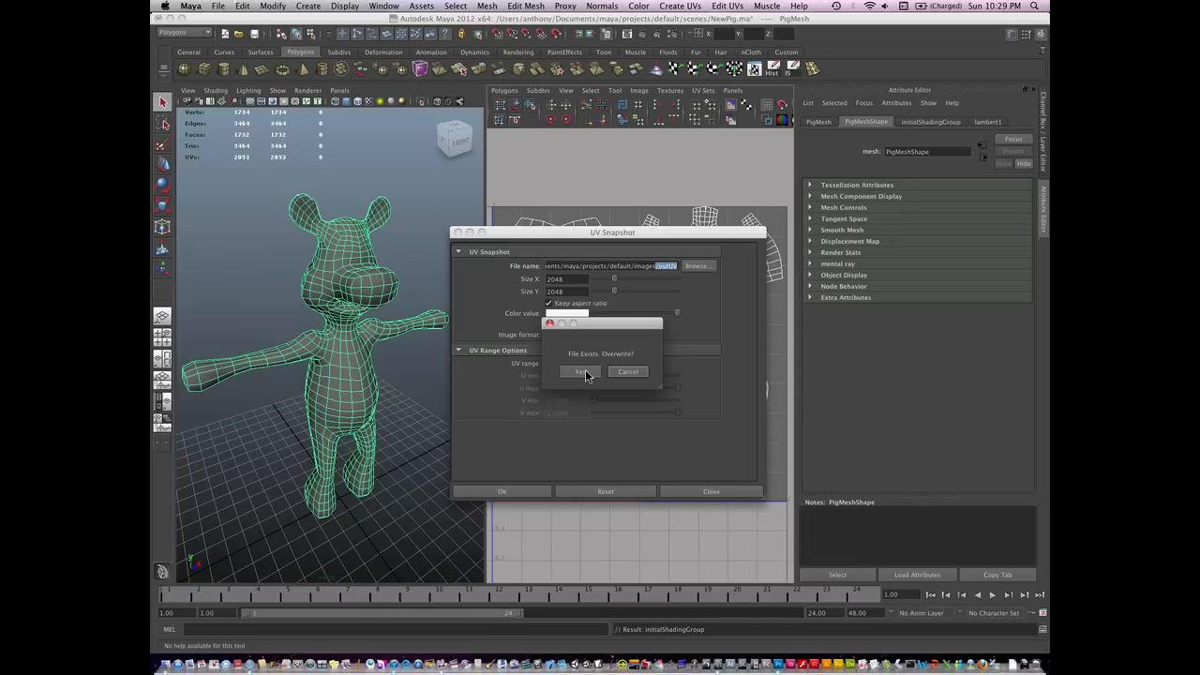
pyautogui.click(578, 372)
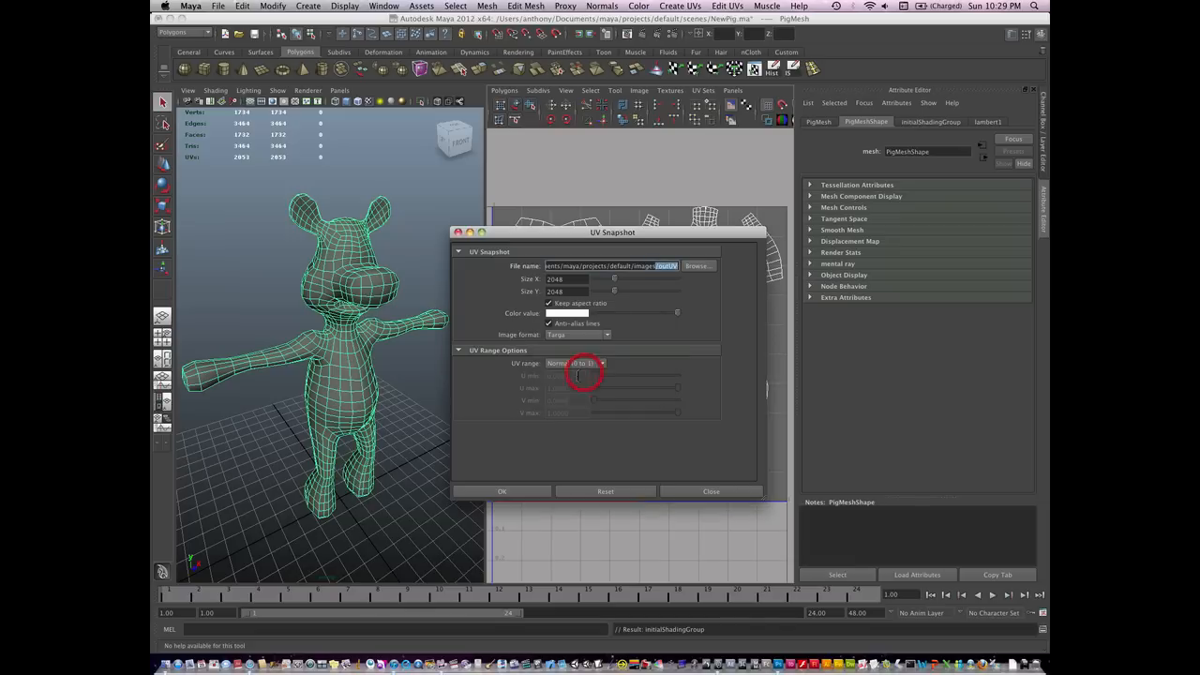
pyautogui.click(502, 491)
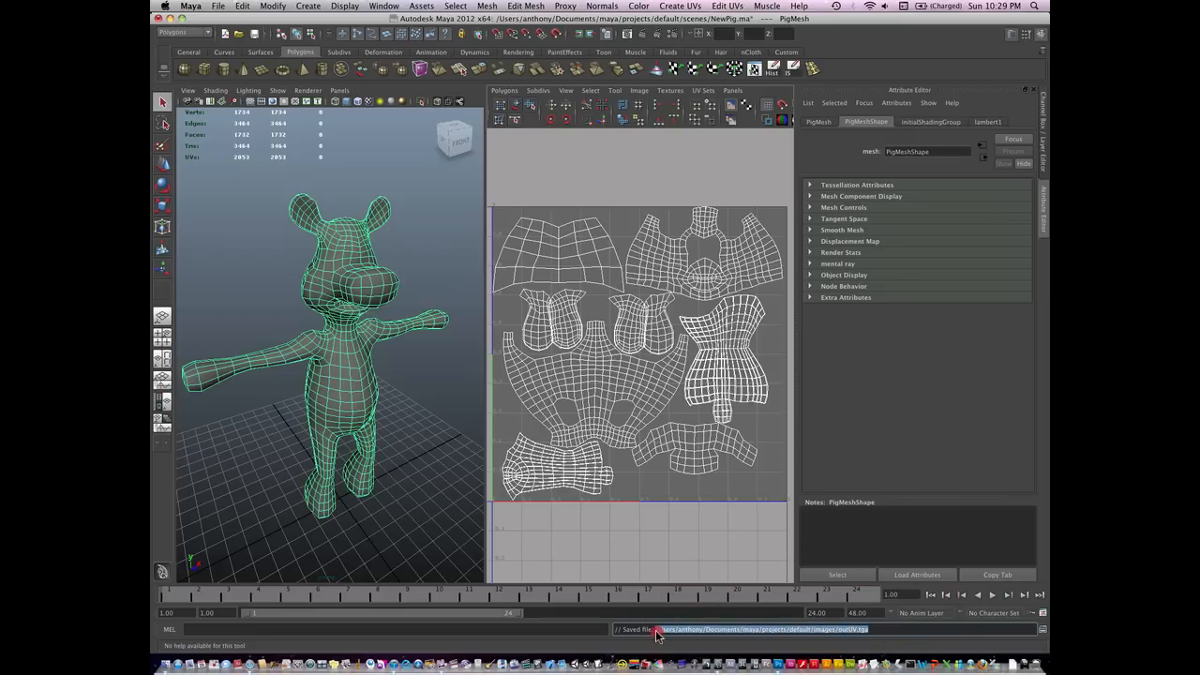
# Copy the snapshot path and open the UV snapshot image from Terminal.
pyautogui.press('cmd')
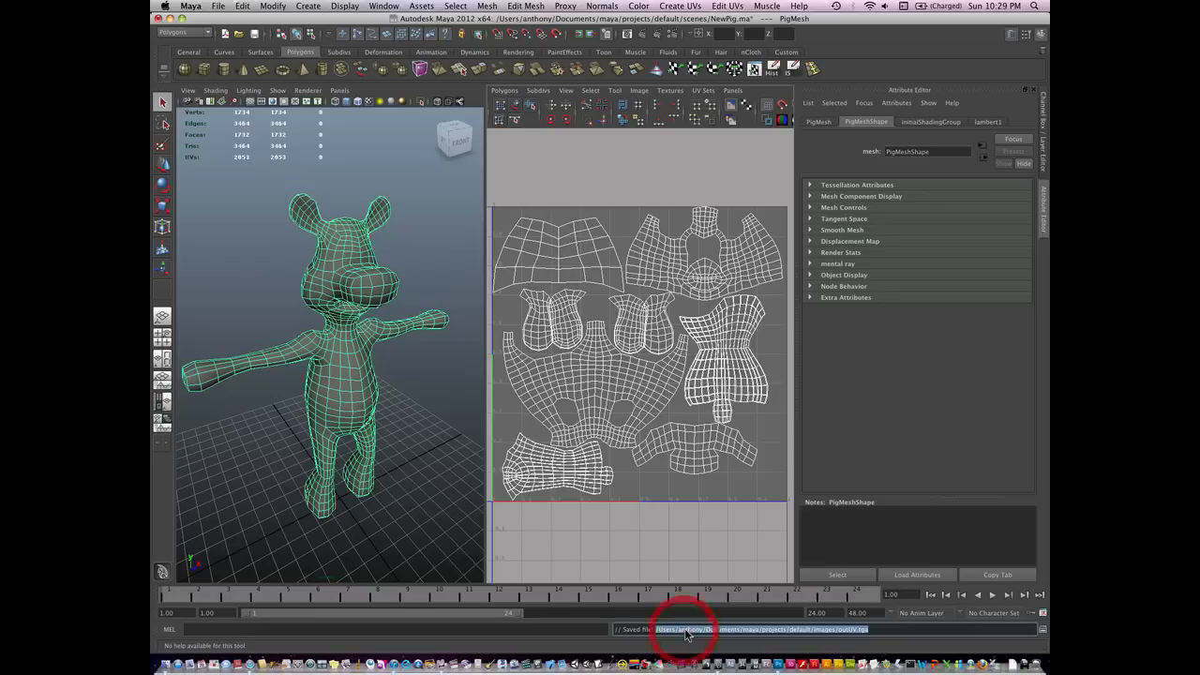
pyautogui.press('cmd+c')
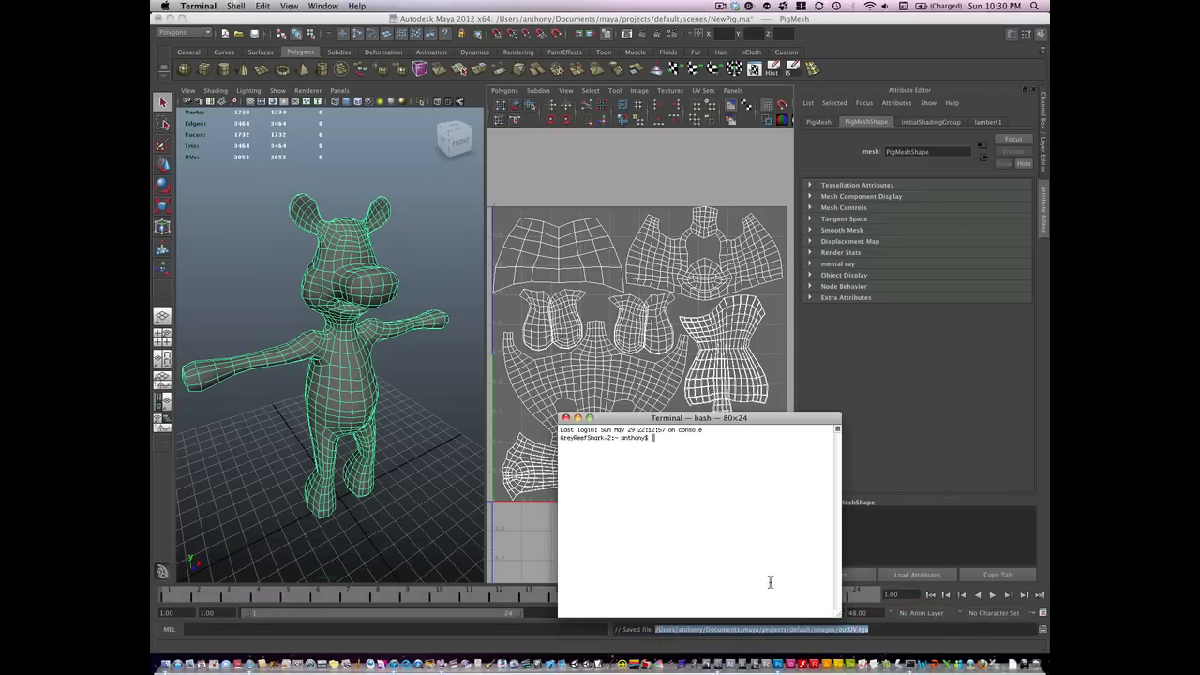
pyautogui.write('op')
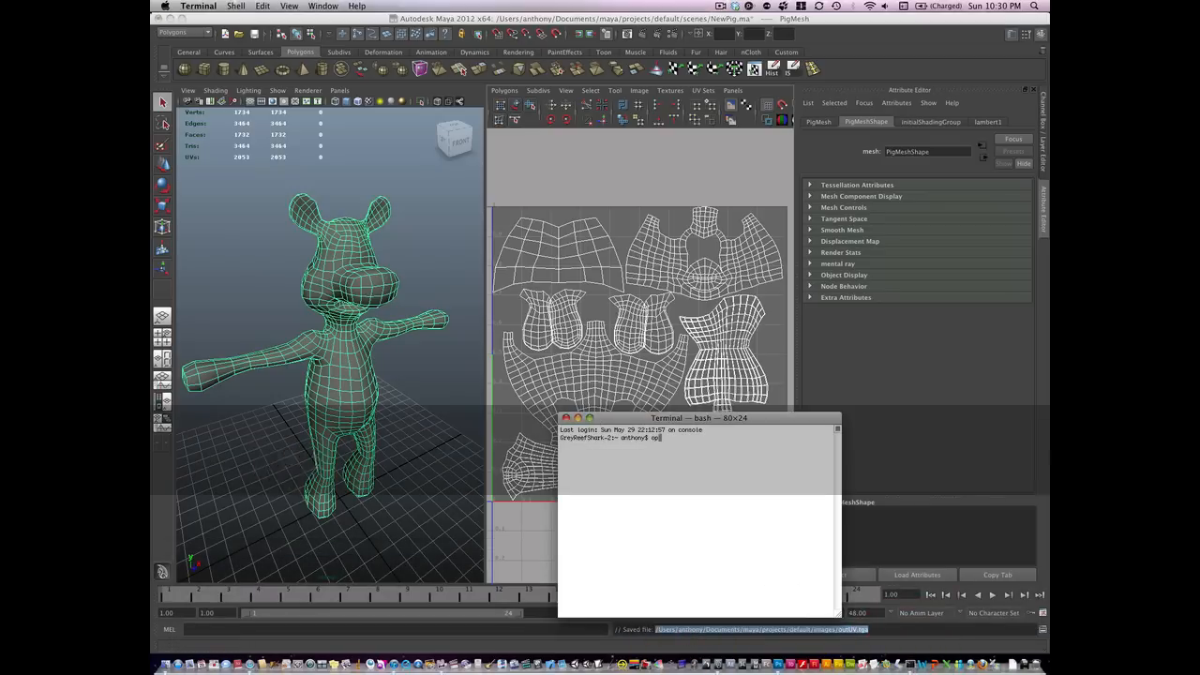
pyautogui.press('Return')
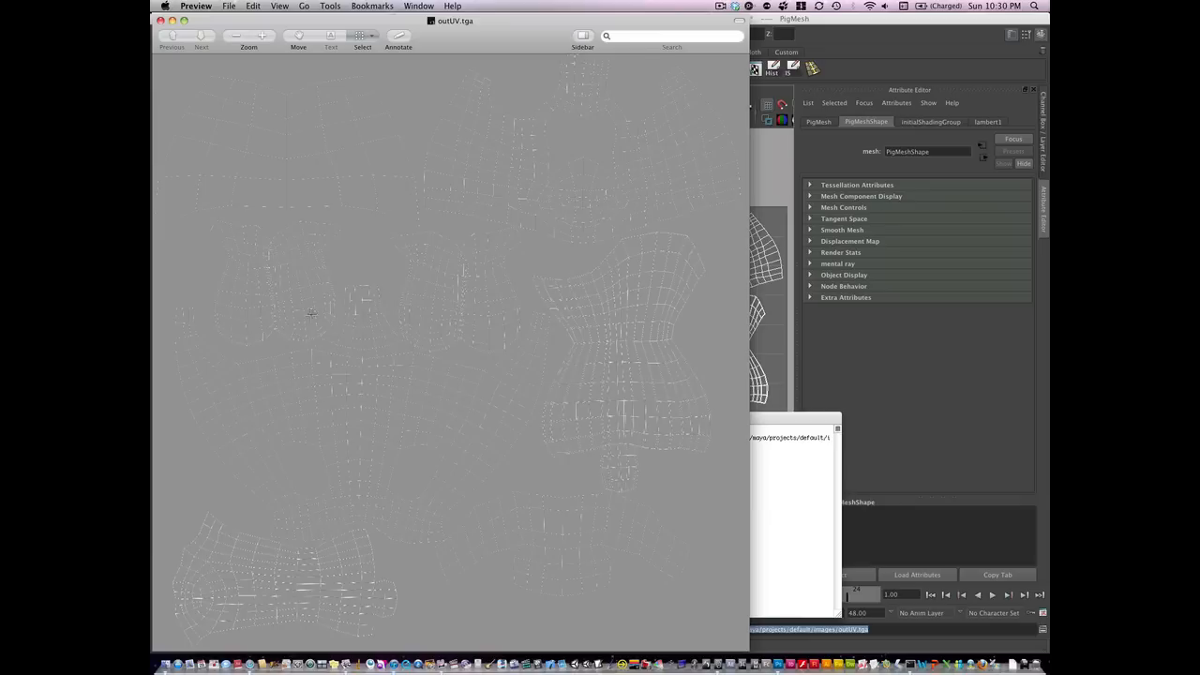
pyautogui.moveTo(420, 39)
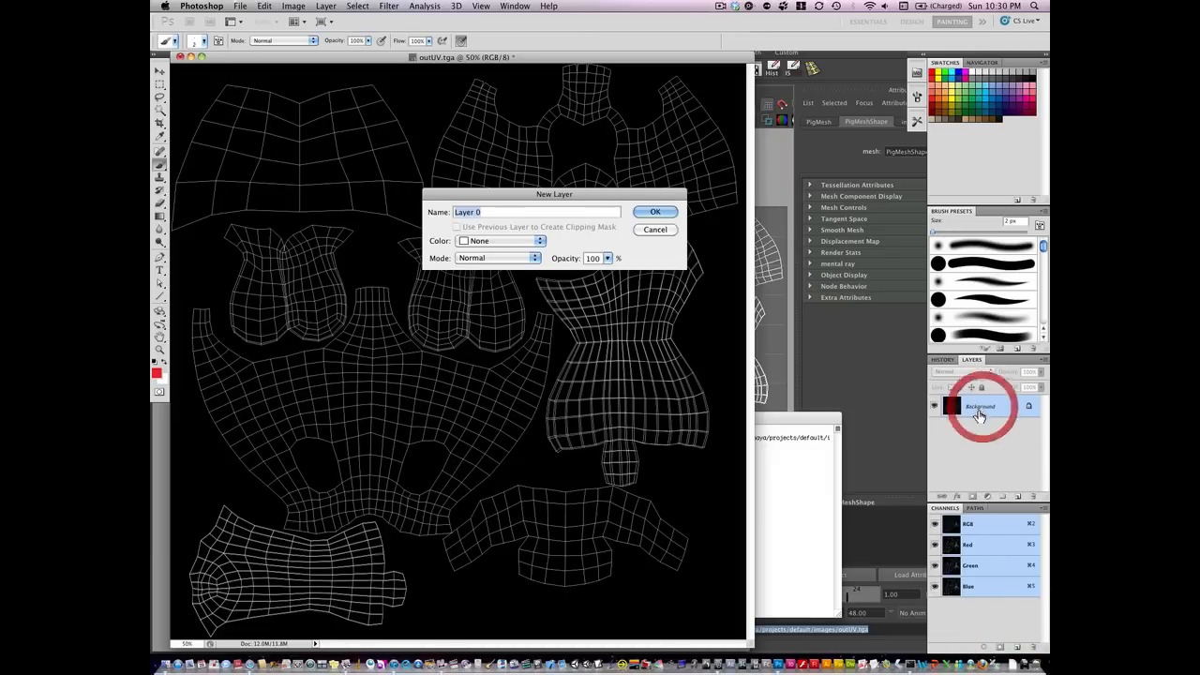
# Make the UV wireframe an editable Multiply layer and add a new empty layer.
pyautogui.click(657, 210)
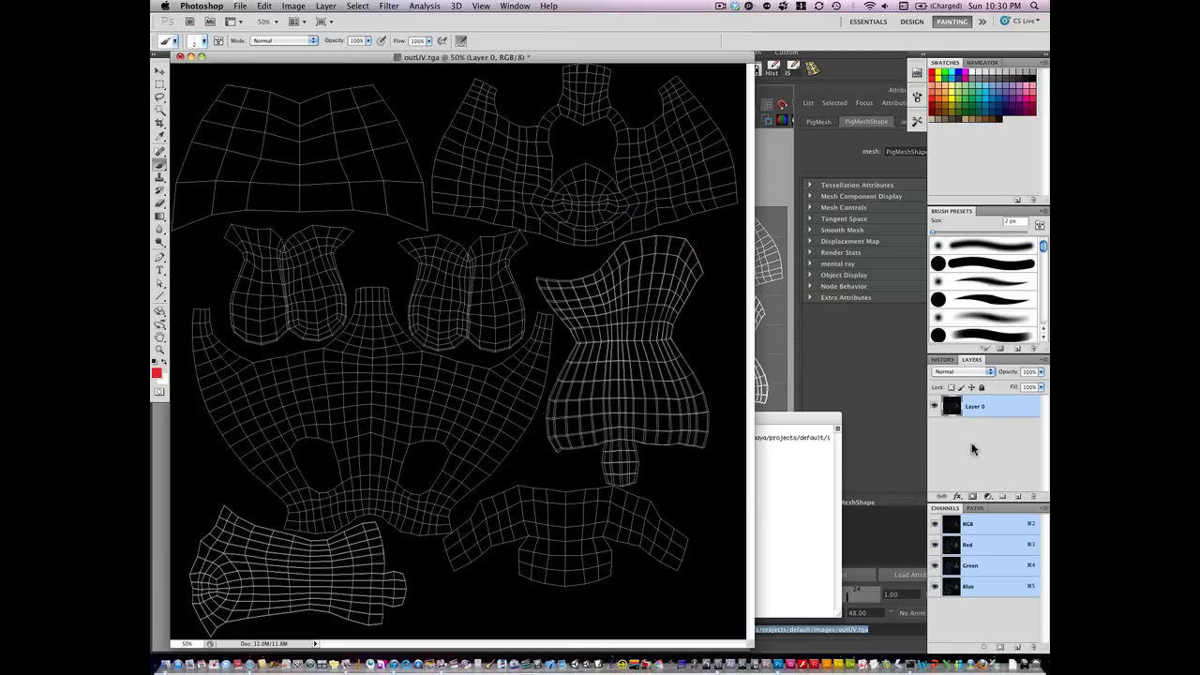
pyautogui.click(960, 371)
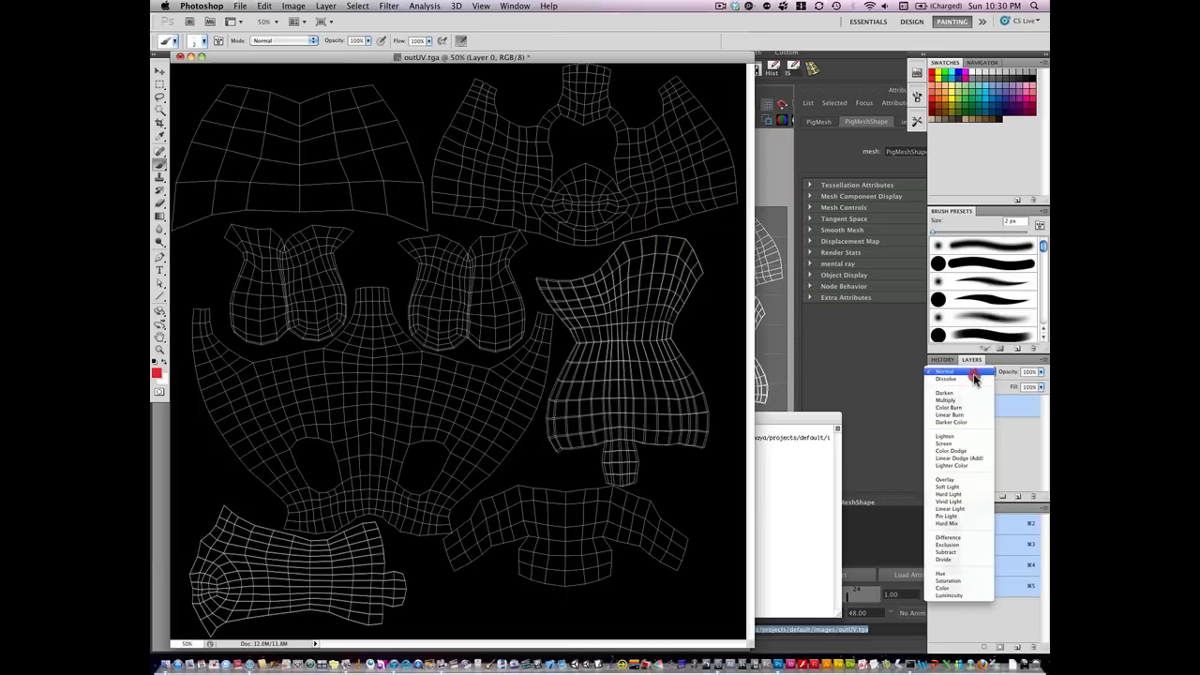
pyautogui.click(945, 401)
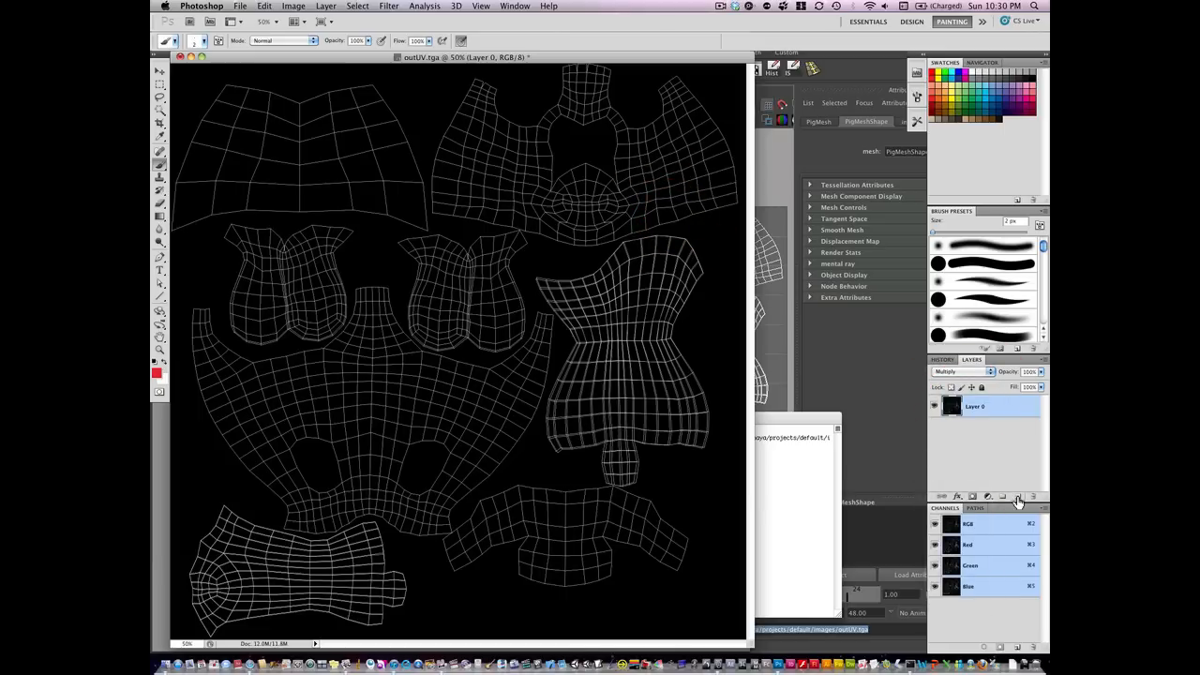
pyautogui.click(1018, 495)
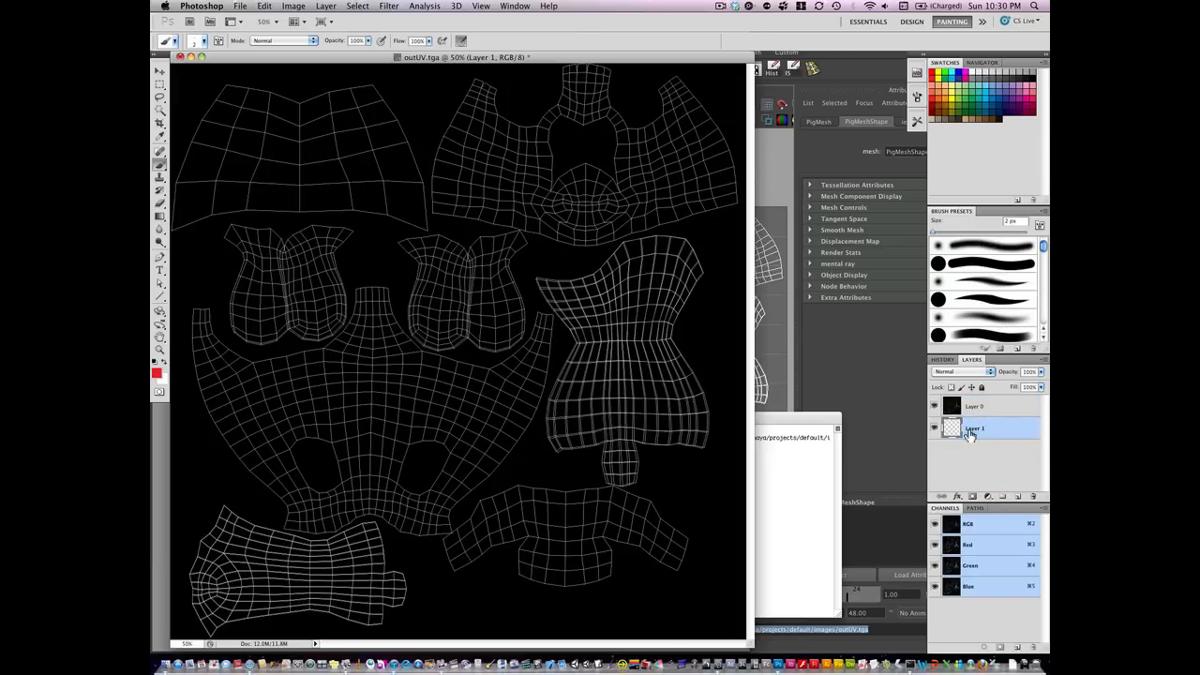
# Reset the wireframe layer's blending mode and select the empty layer beneath it.
pyautogui.click(975, 405)
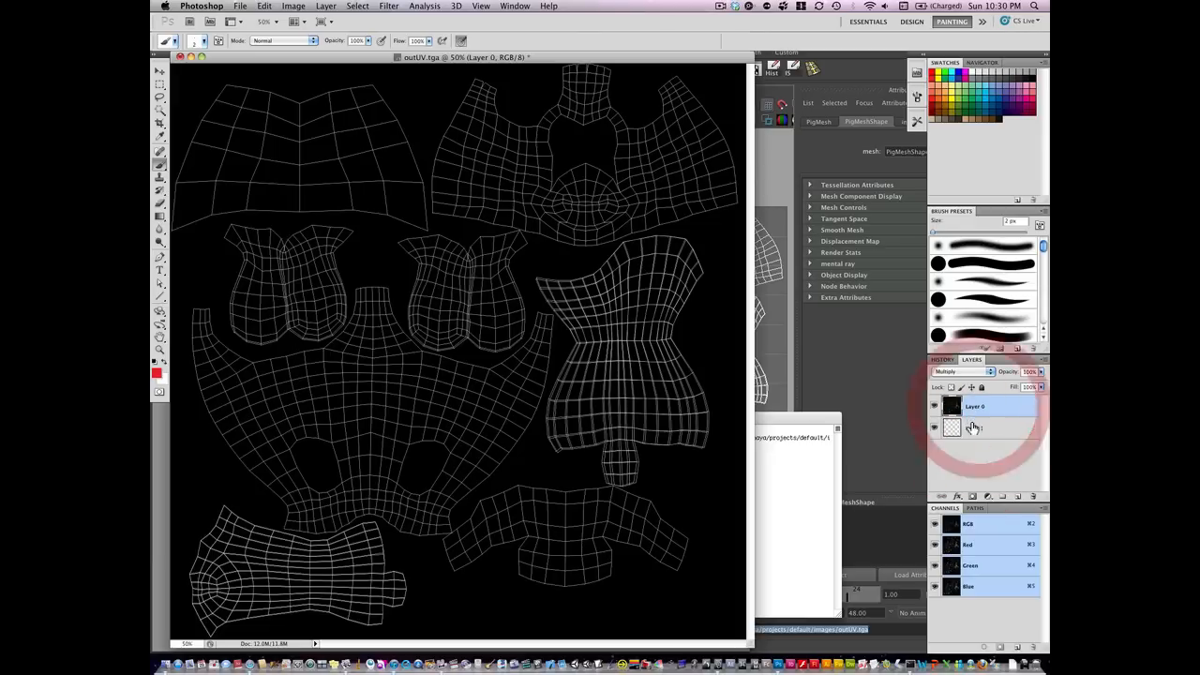
pyautogui.click(960, 372)
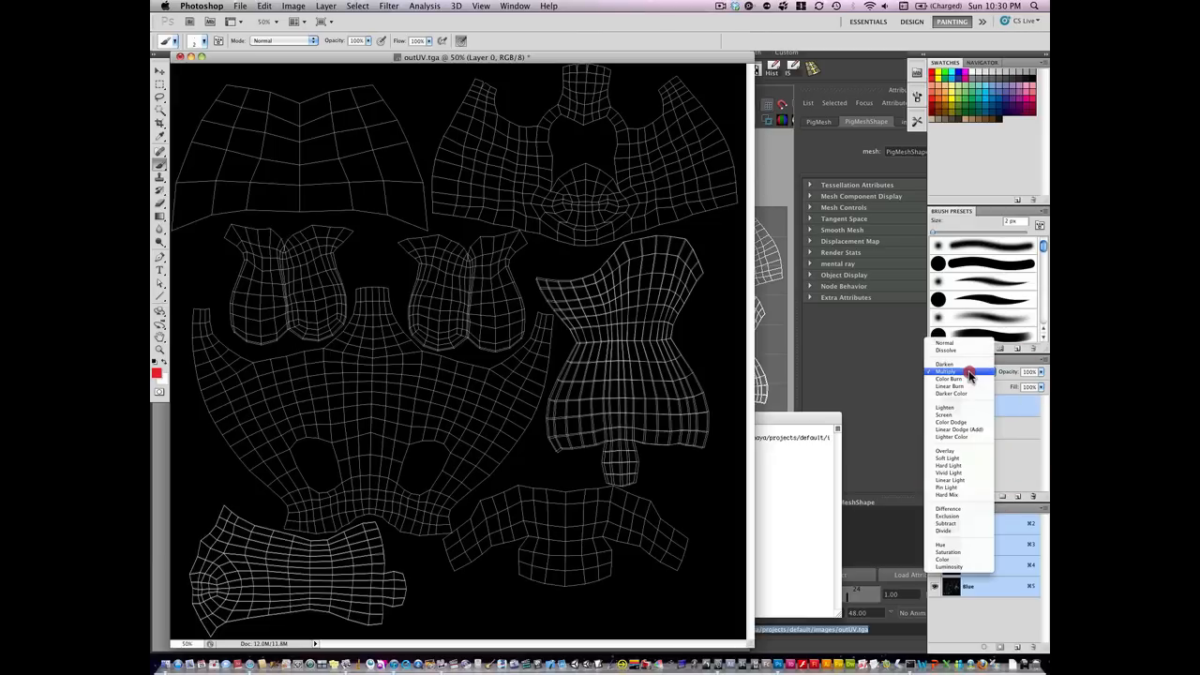
pyautogui.click(945, 415)
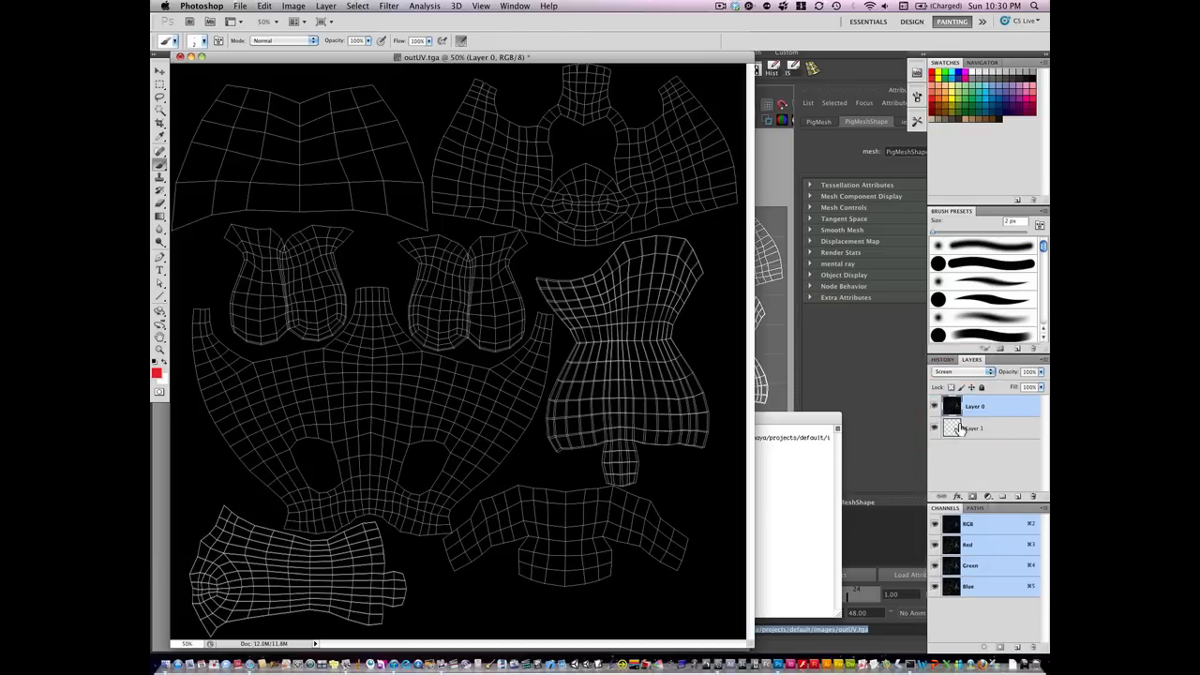
pyautogui.click(975, 427)
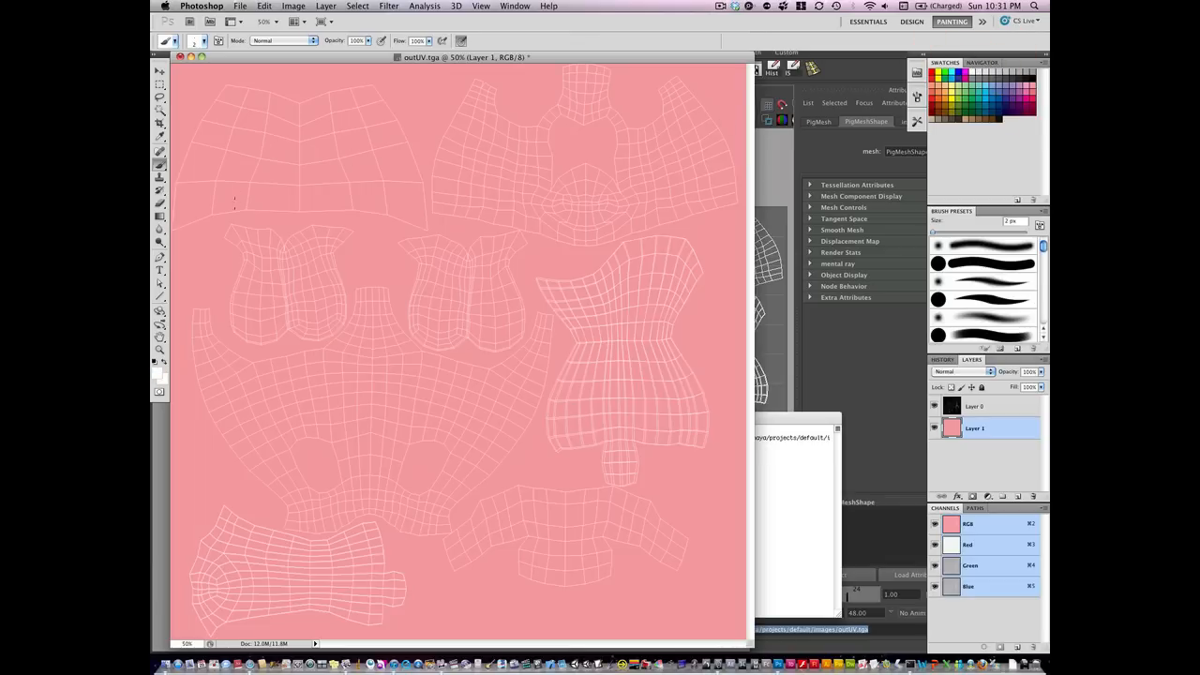
pyautogui.moveTo(196, 219)
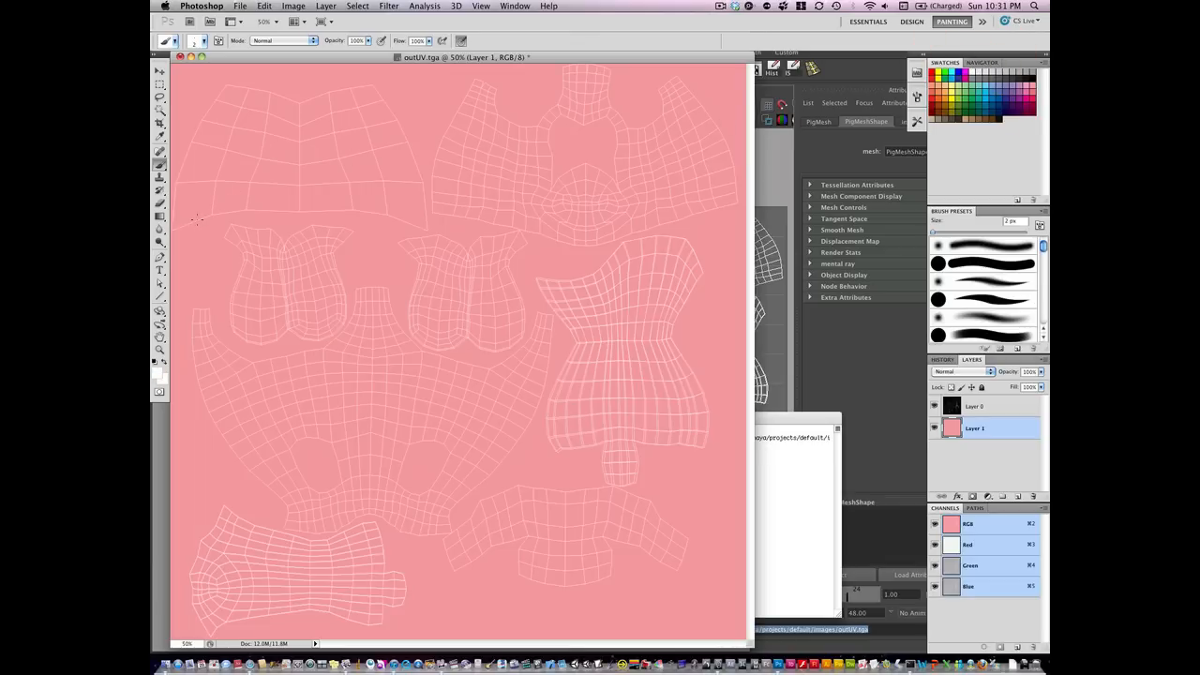
pyautogui.click(195, 222)
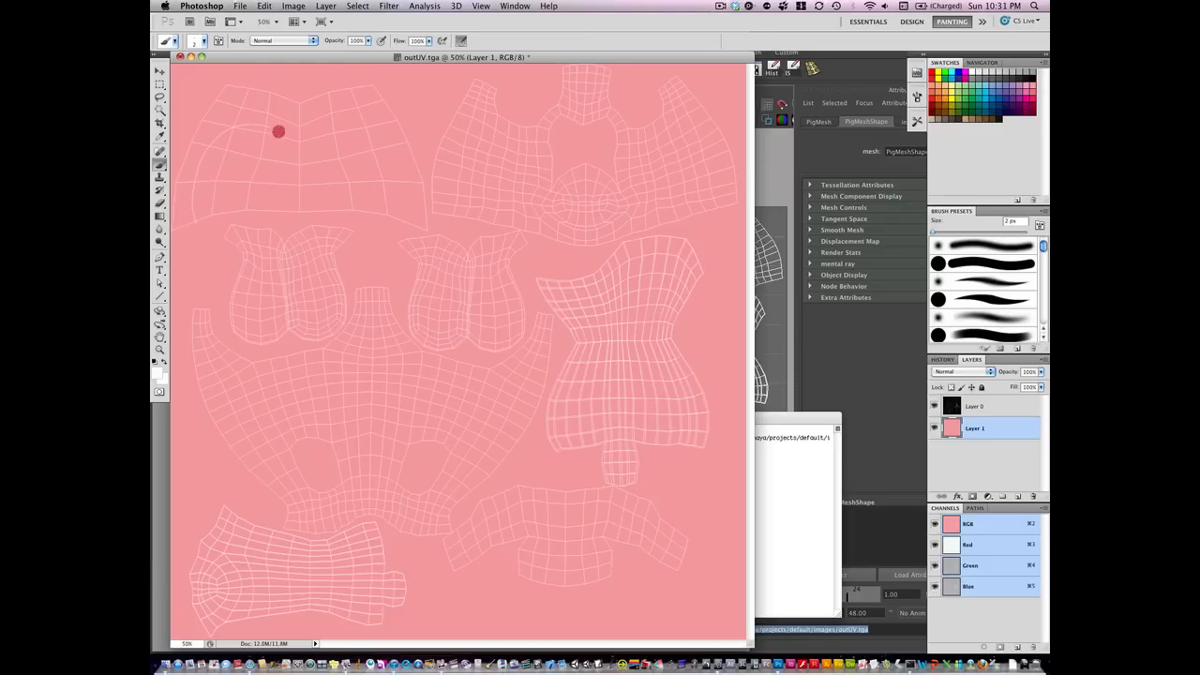
pyautogui.moveTo(390, 191)
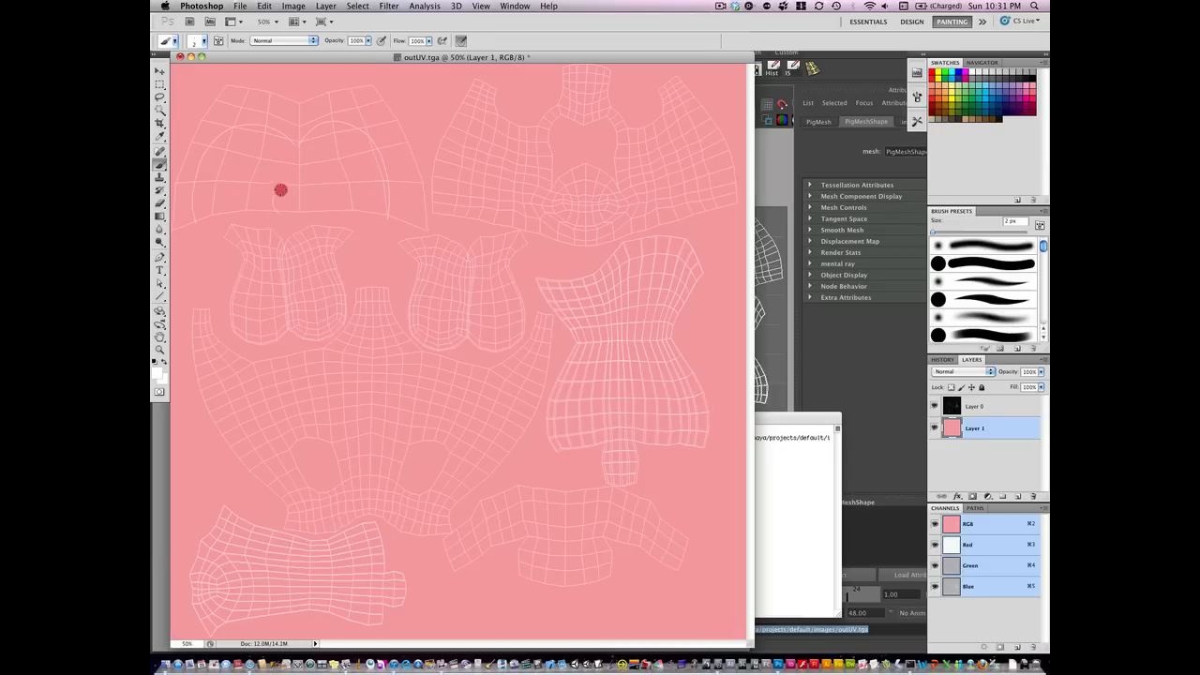
pyautogui.moveTo(311, 216)
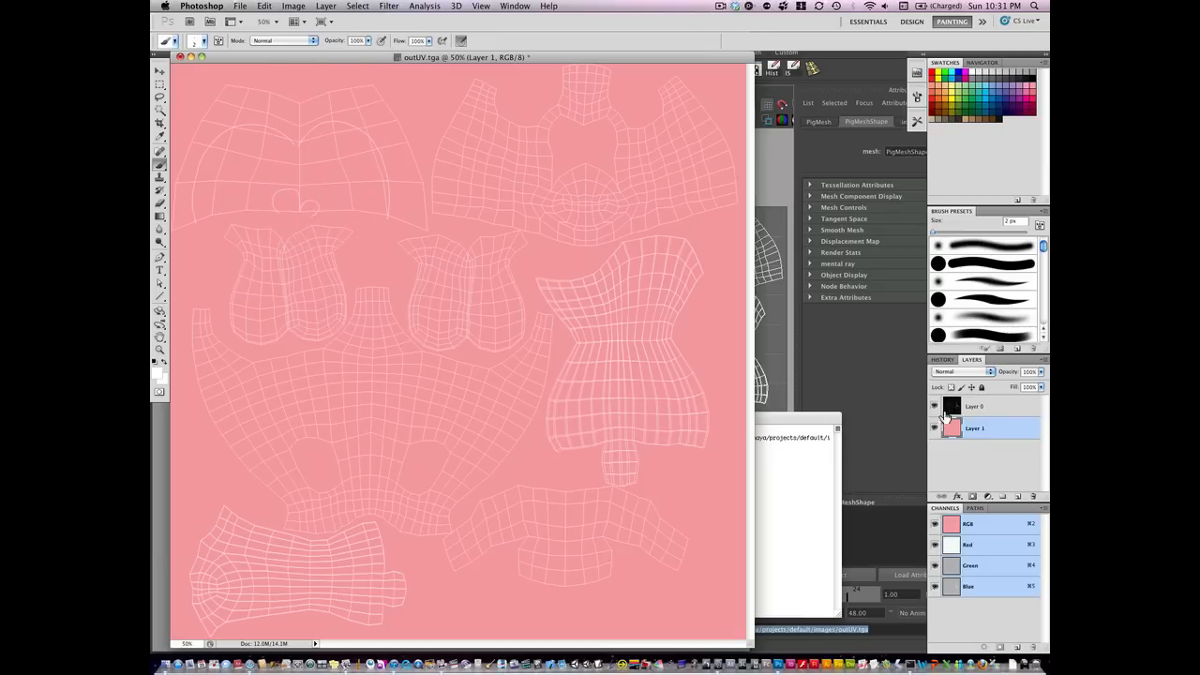
pyautogui.click(934, 405)
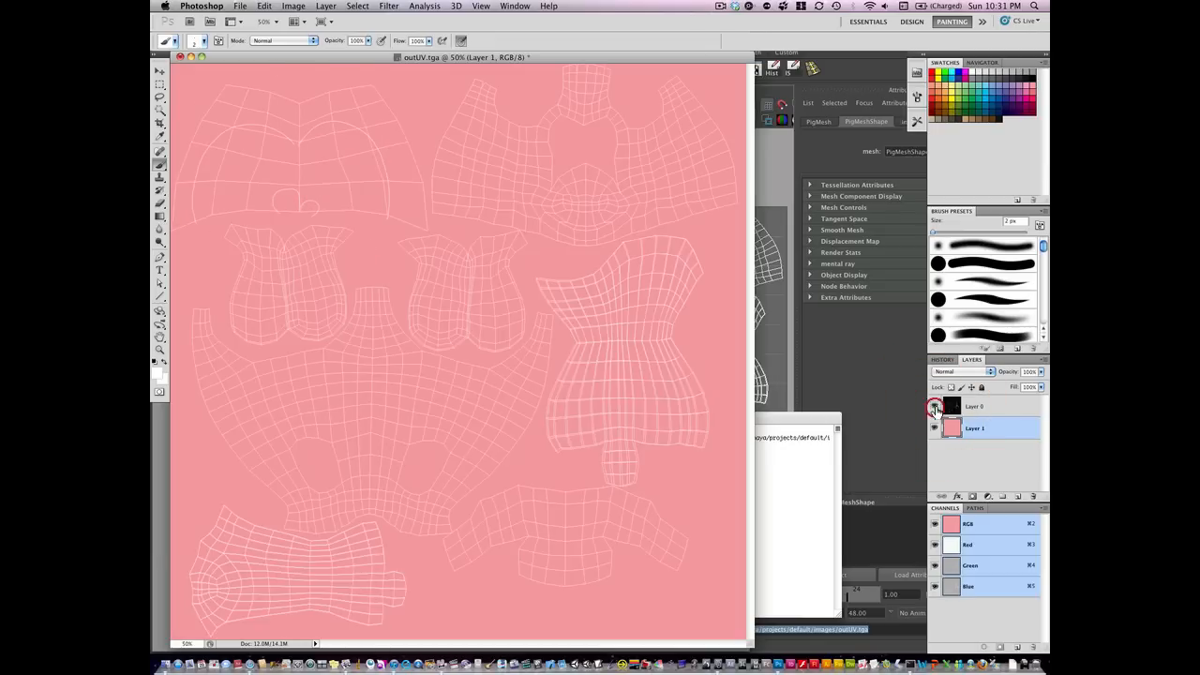
pyautogui.click(933, 405)
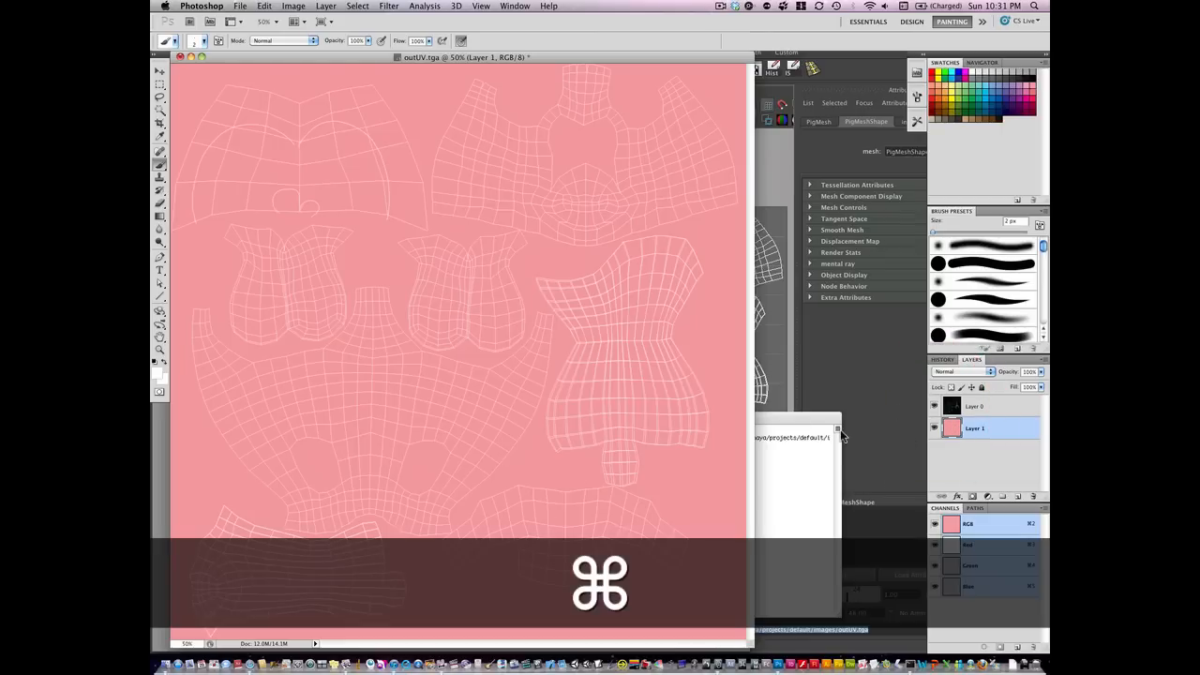
# Save the layered pink texture as a Photoshop PSD in the ClassPig folder with maximum compatibility.
pyautogui.press('cmd+s')
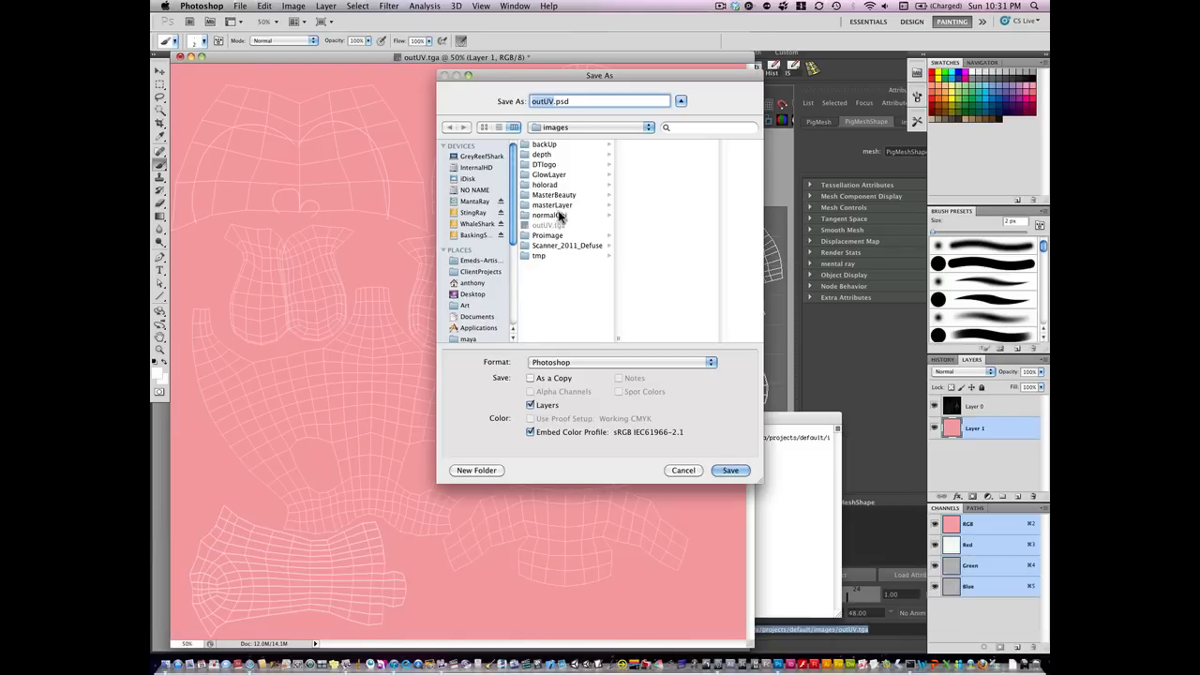
pyautogui.click(591, 127)
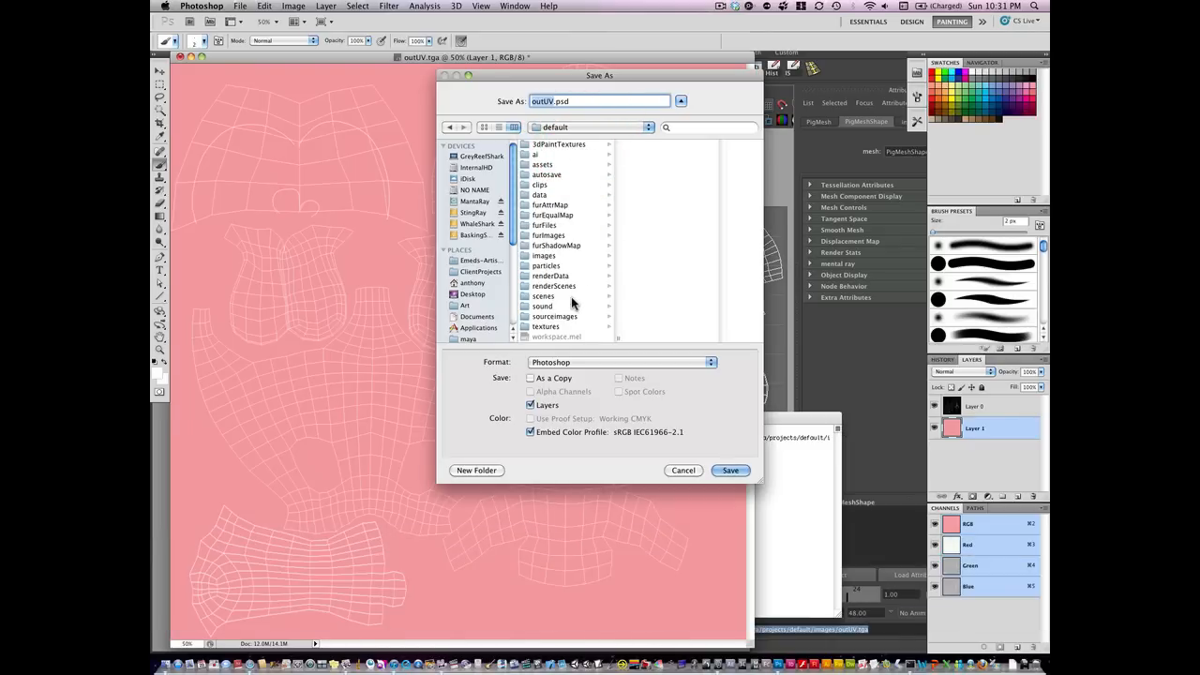
pyautogui.click(555, 315)
pyautogui.write('Pig')
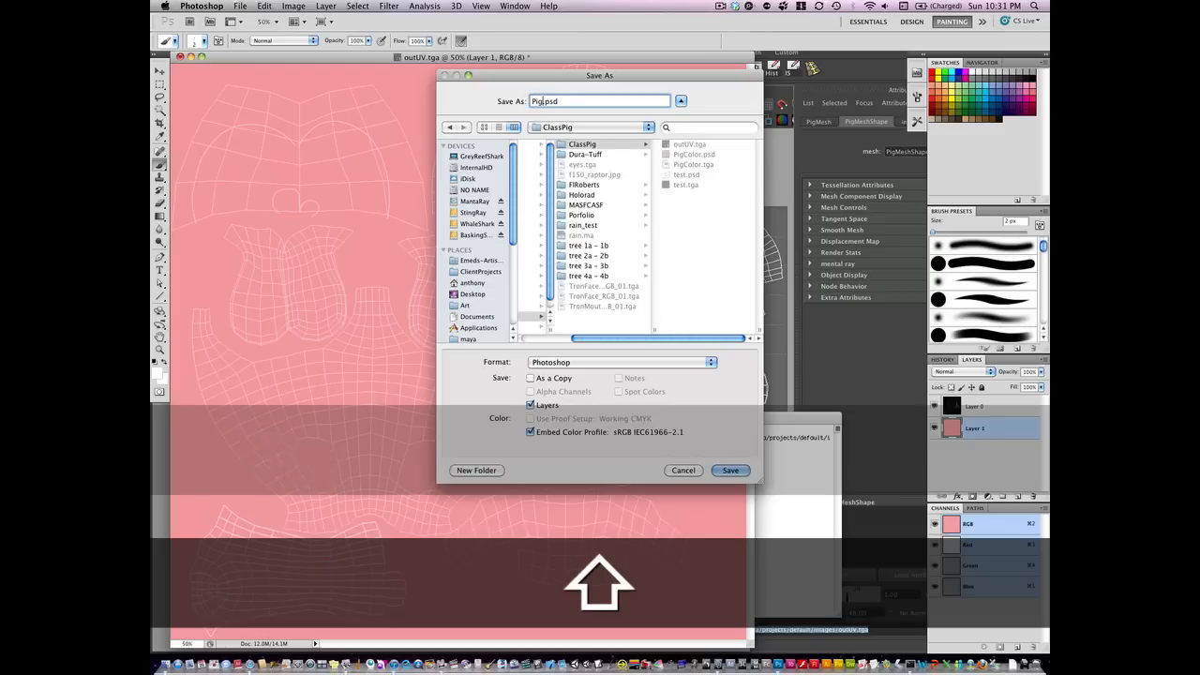
pyautogui.write('rogre')
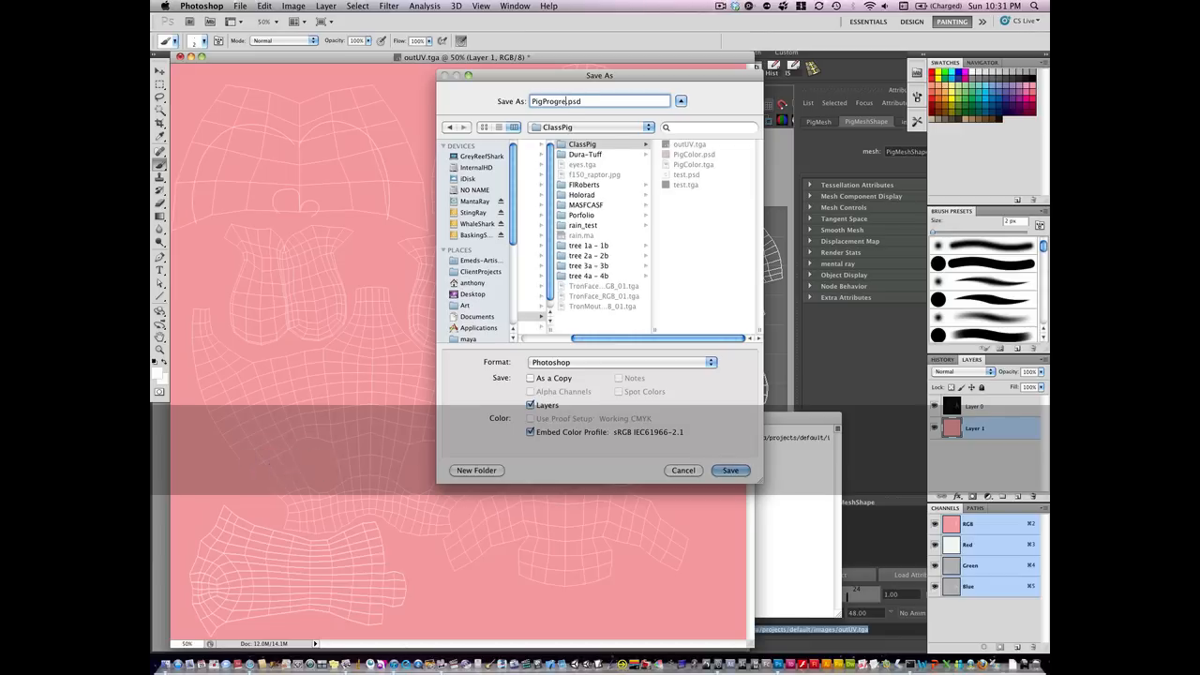
pyautogui.click(732, 469)
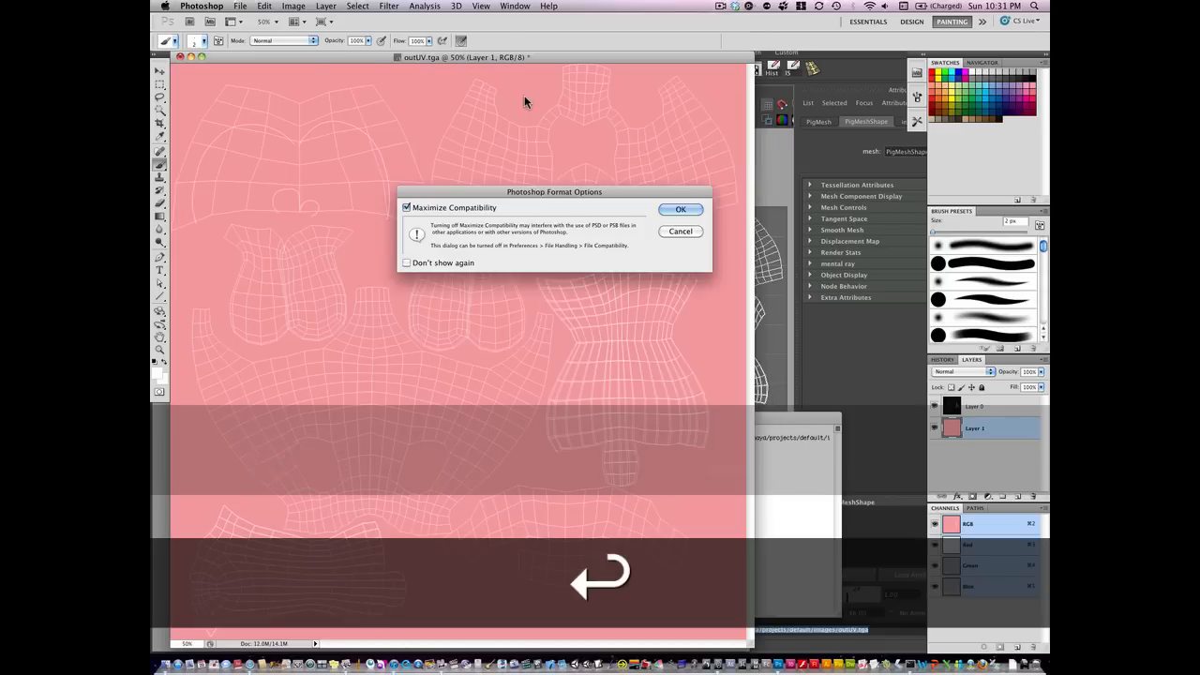
pyautogui.click(680, 210)
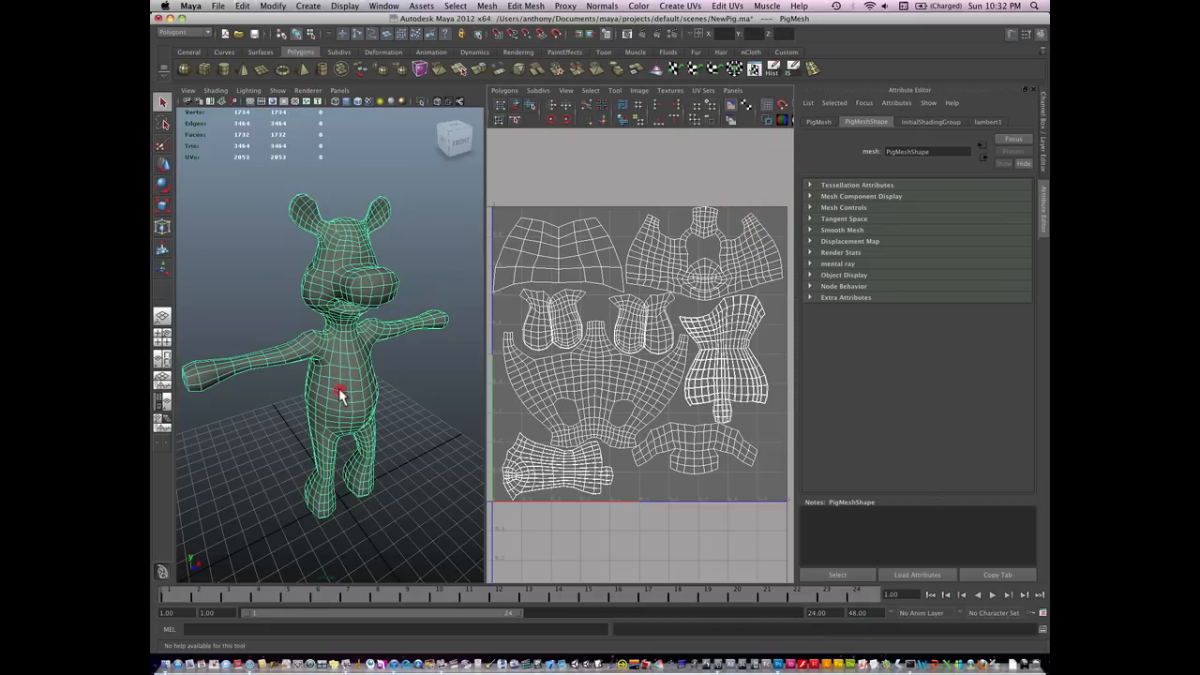
# Assign a brand-new lambert material to the pig mesh.
pyautogui.rightClick(339, 392)
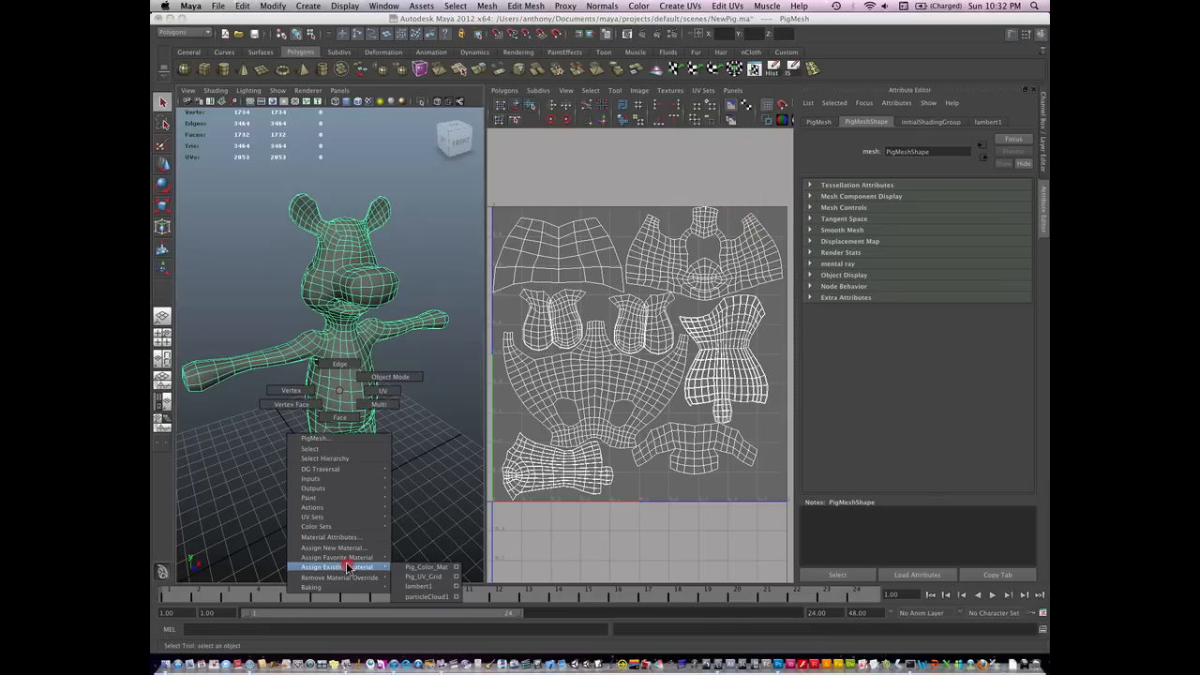
pyautogui.click(334, 547)
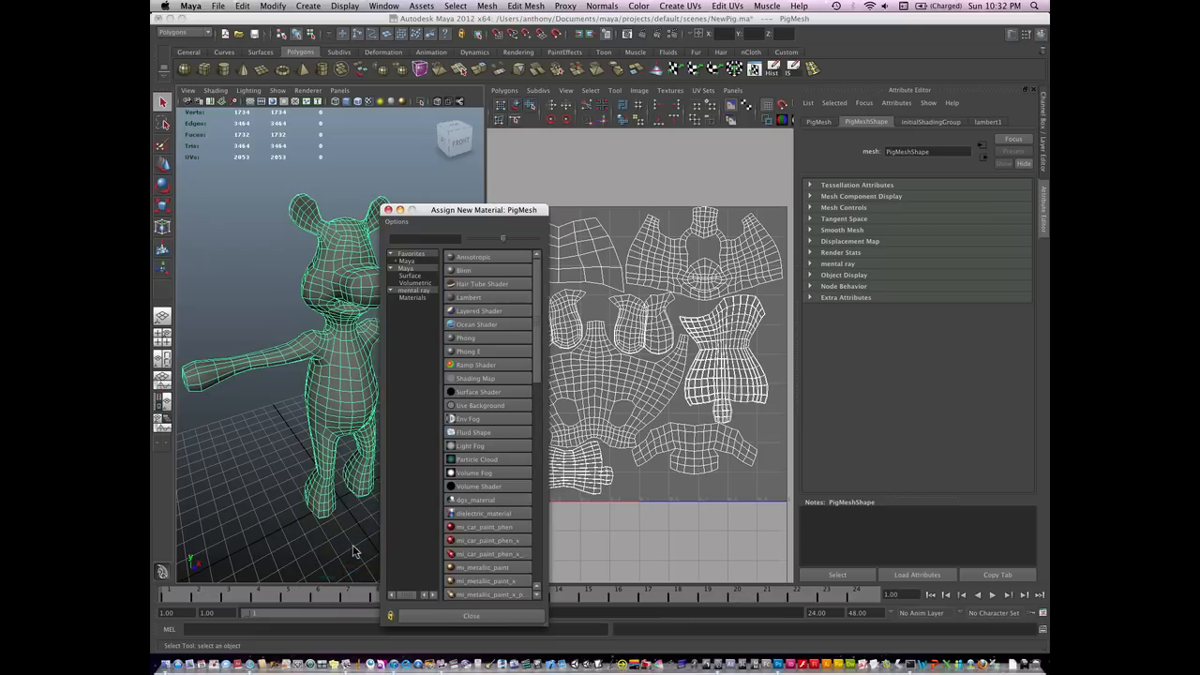
pyautogui.click(469, 296)
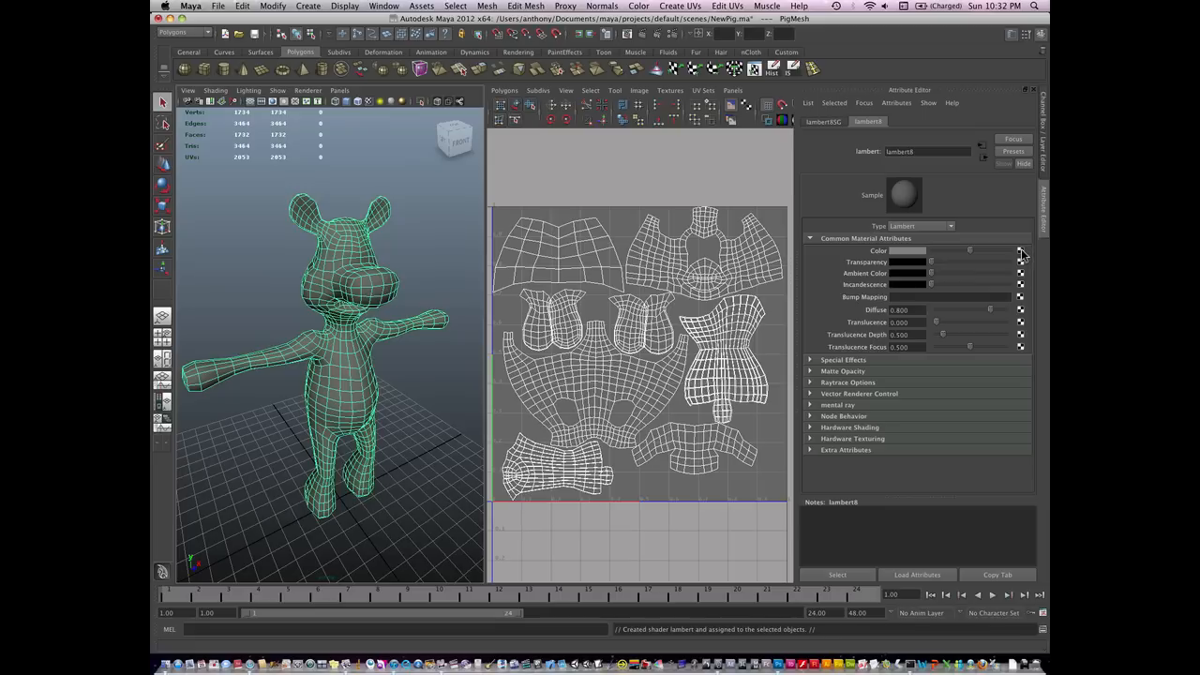
# Map the material's colour to the PigProgress.psd file texture.
pyautogui.click(1020, 252)
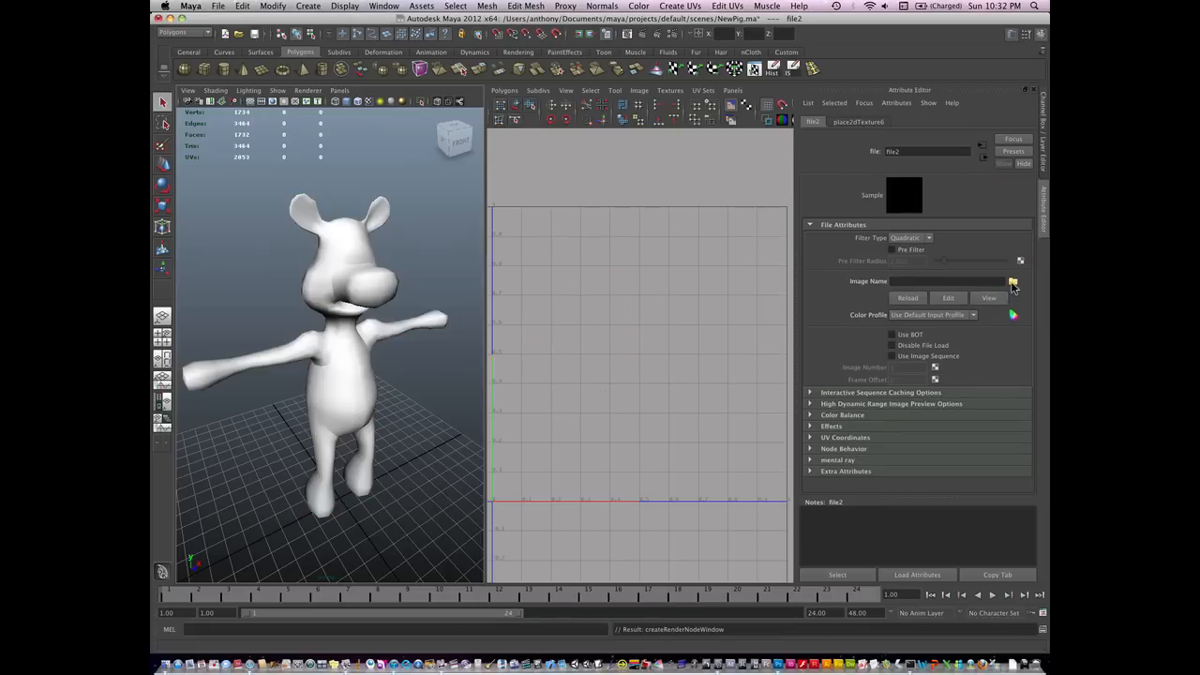
pyautogui.click(1013, 281)
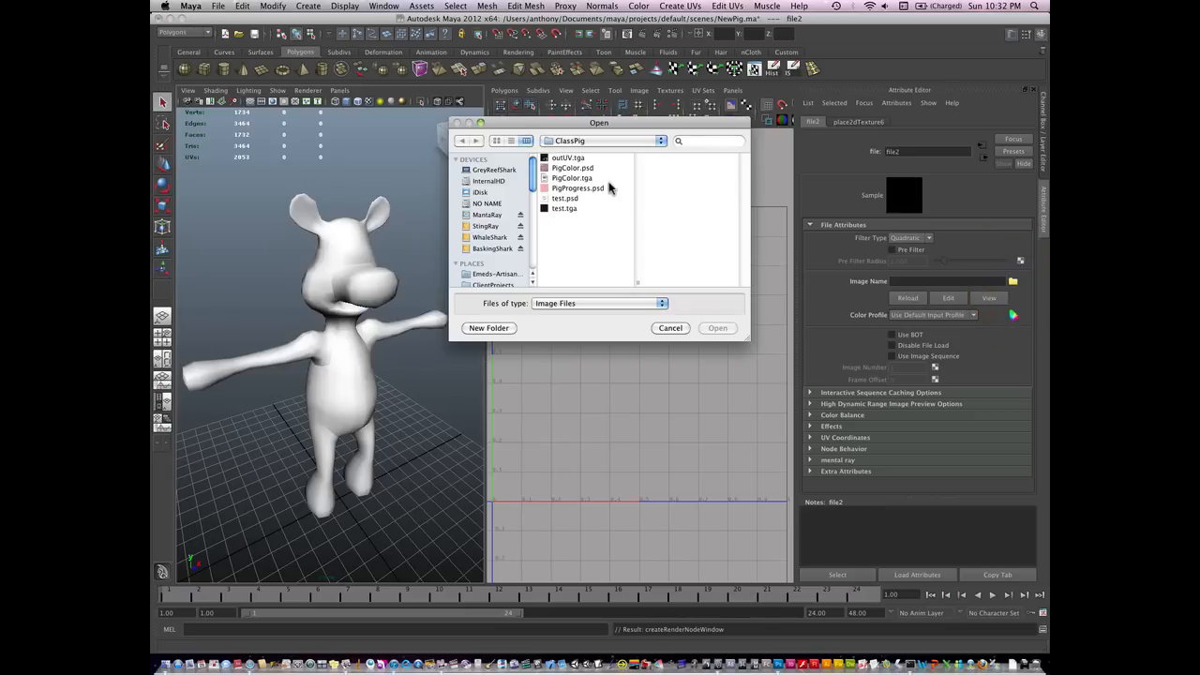
pyautogui.click(570, 188)
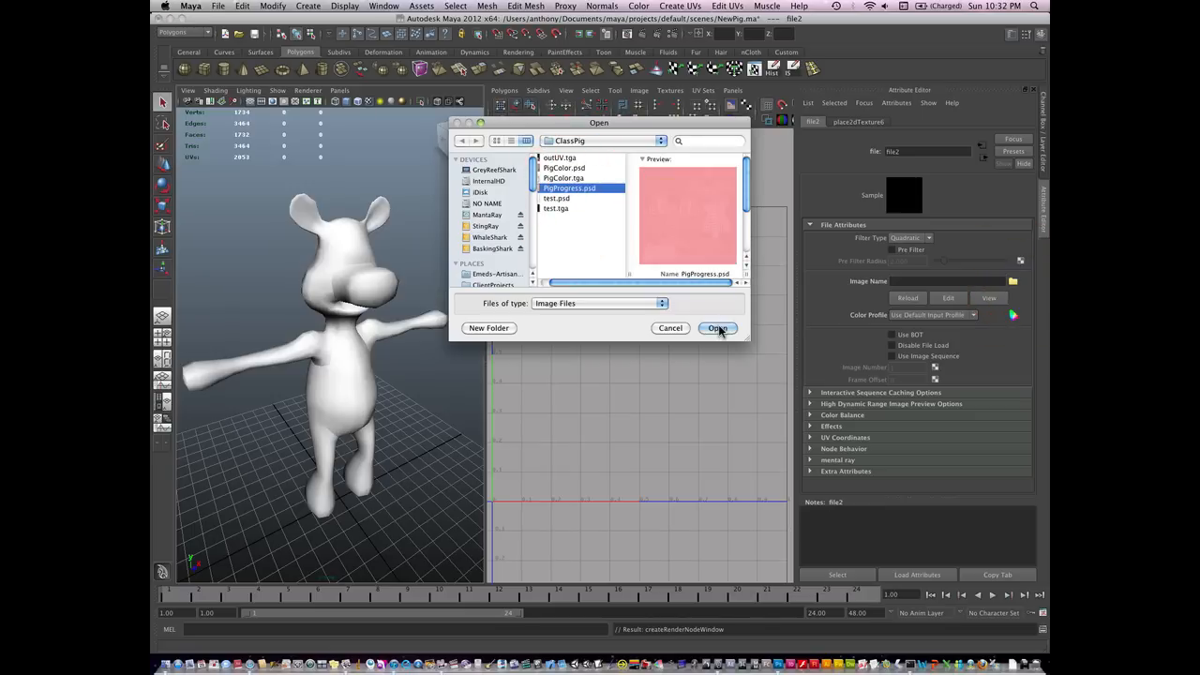
pyautogui.click(716, 328)
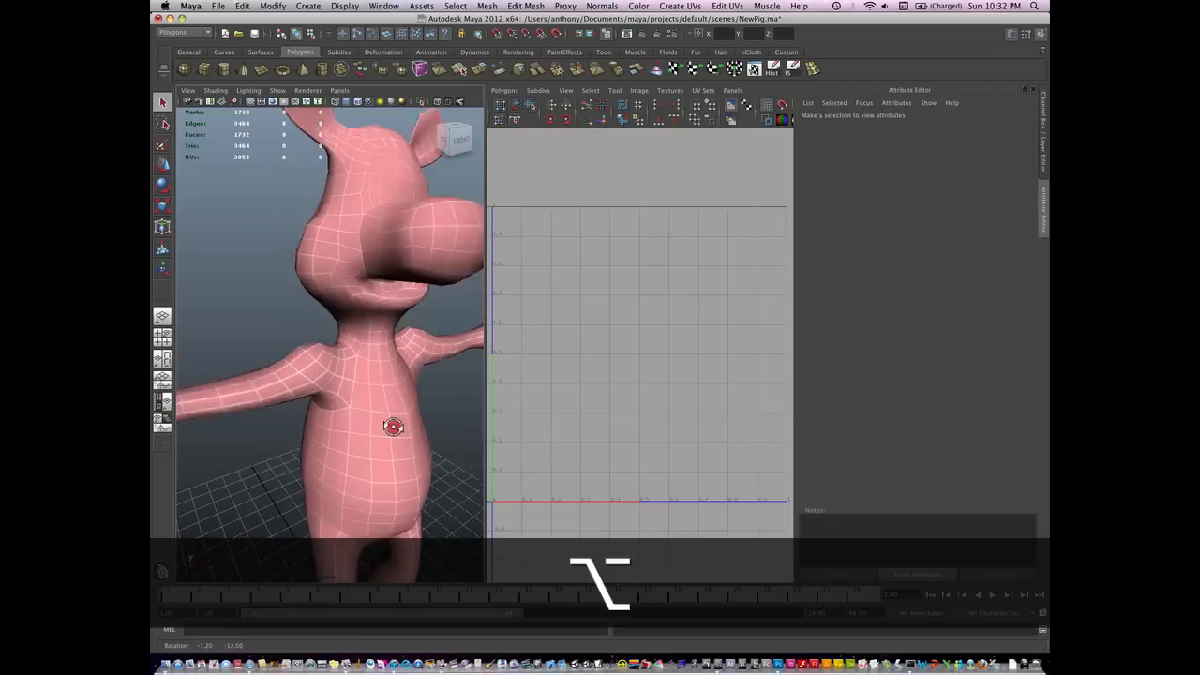
# Save the edited PigProgress PSD in Photoshop and return to Maya.
pyautogui.press('cmd+tab')
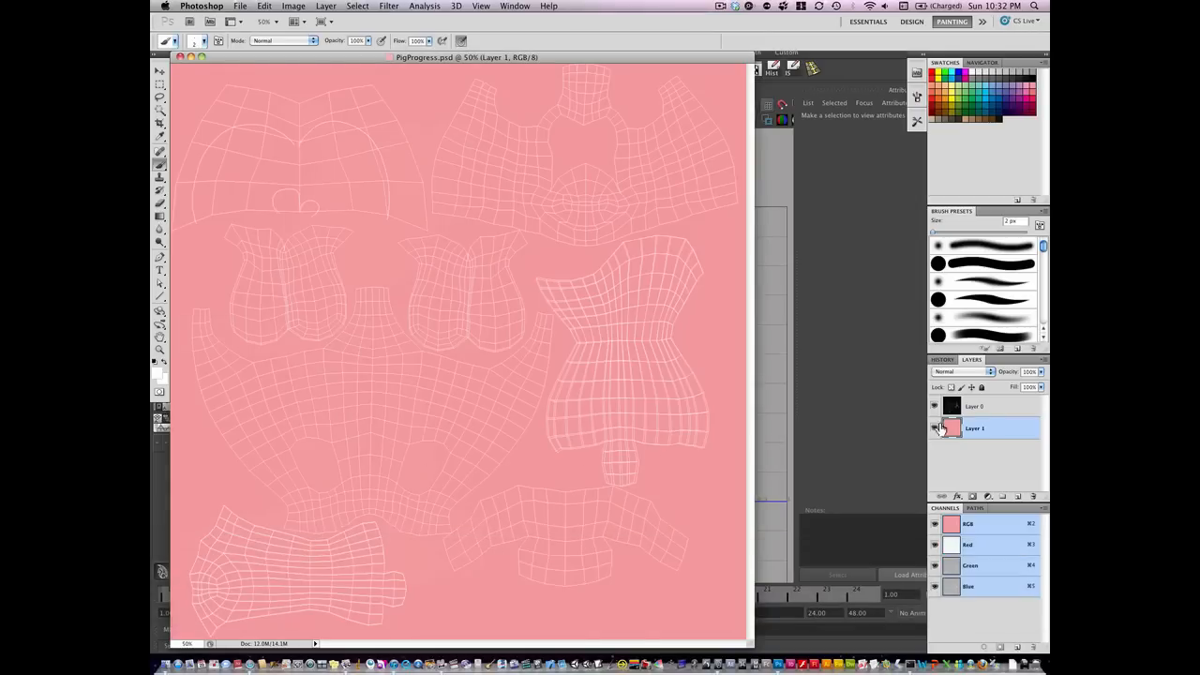
pyautogui.press('cmd+s')
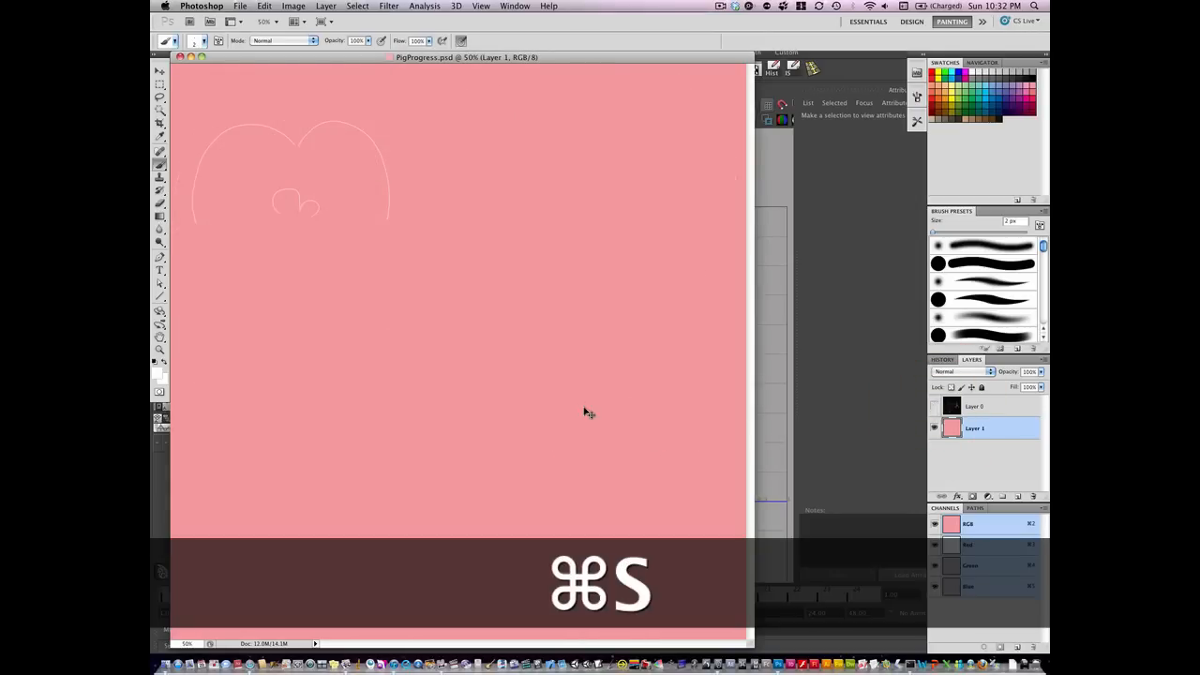
pyautogui.press('cmd+tab')
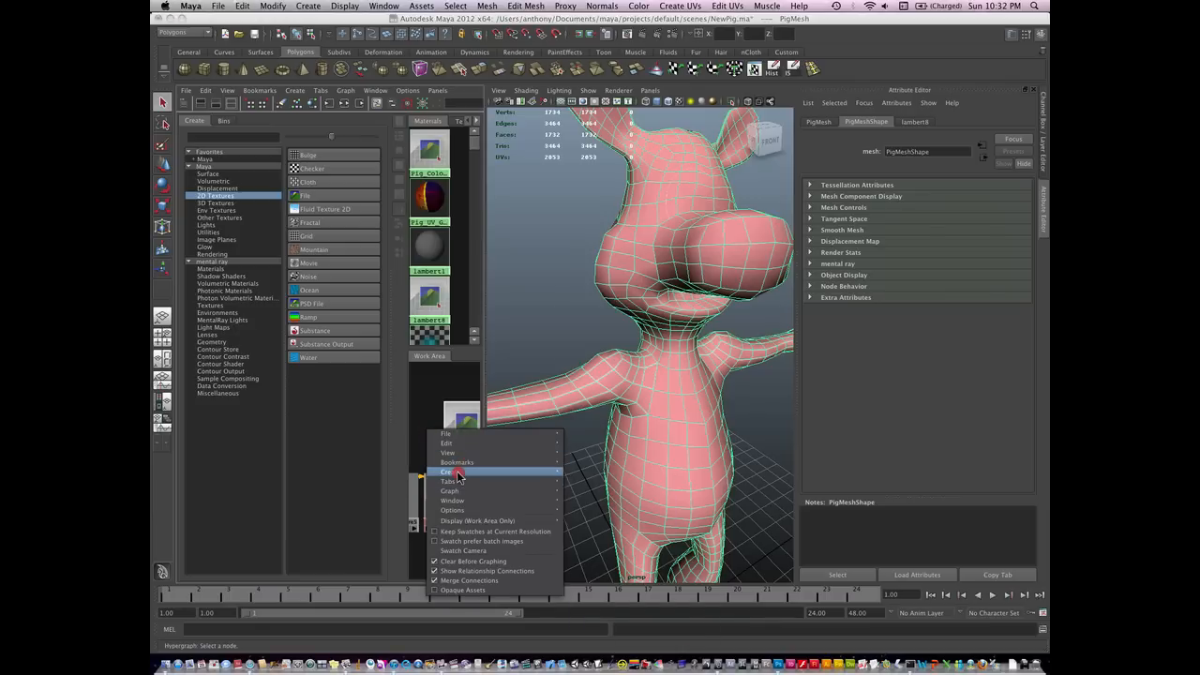
pyautogui.moveTo(450, 498)
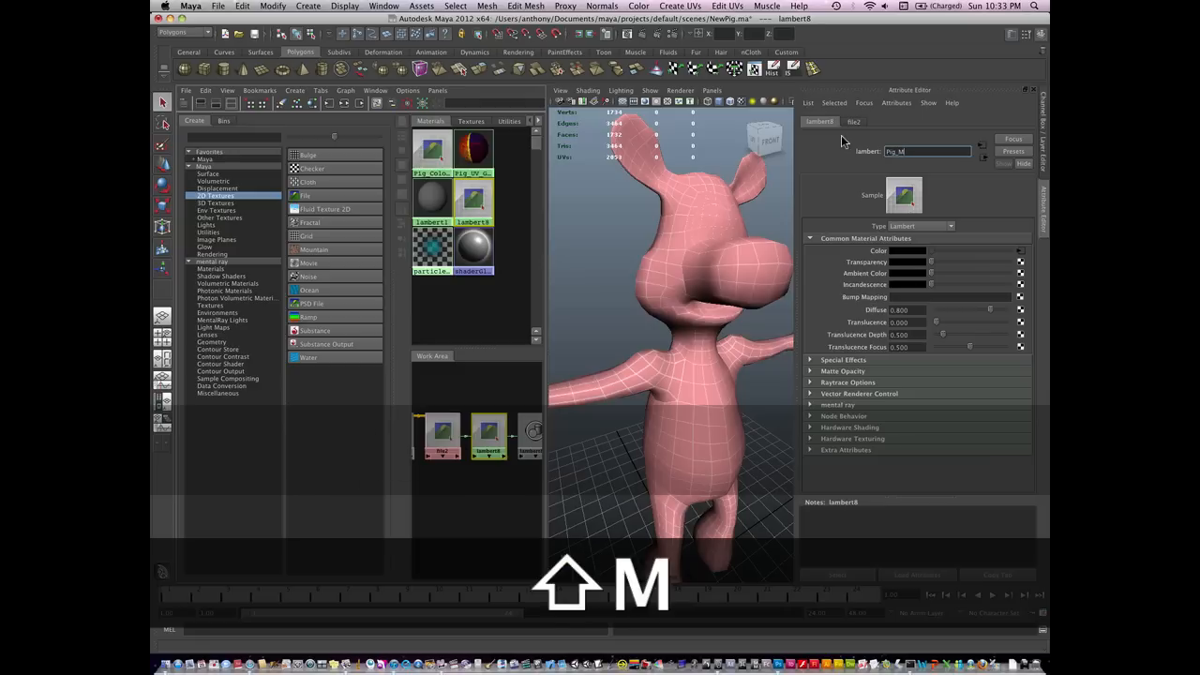
# Rename the lambert to Pig_Mat and its file texture node to Pig_Color.
pyautogui.write('Pig_Mat')
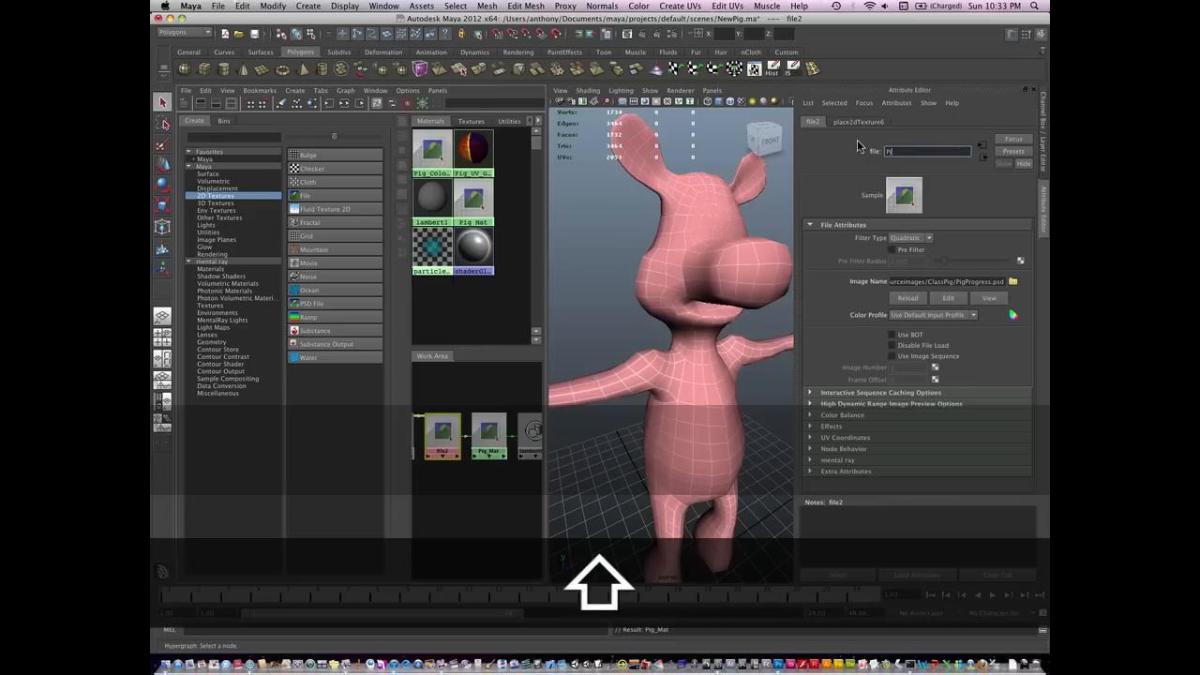
pyautogui.write('Pig_Color')
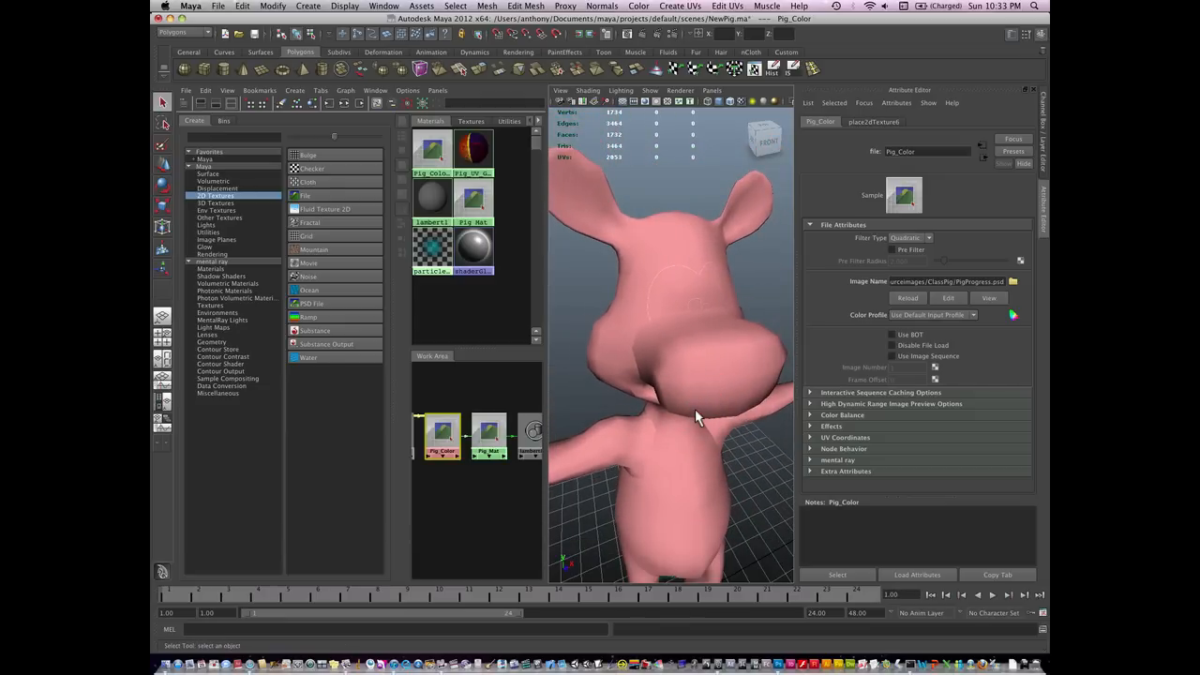
# Reload the Pig_Color file texture from the saved PSD.
pyautogui.press('cmd+shift')
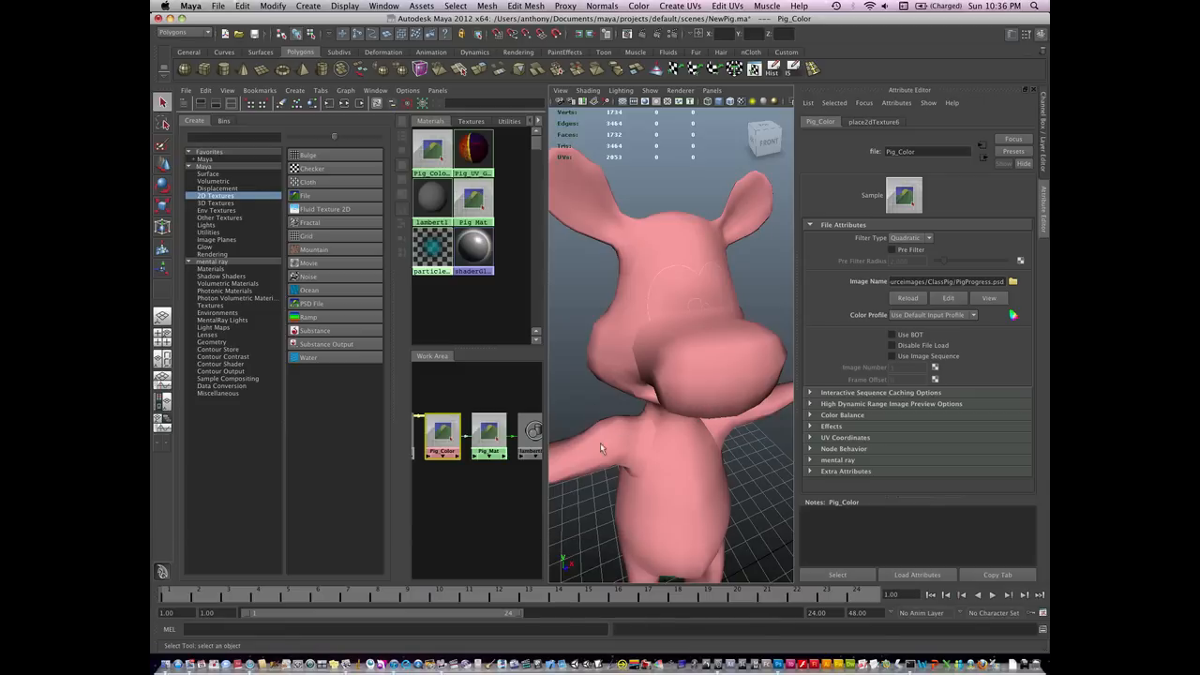
pyautogui.moveTo(737, 403)
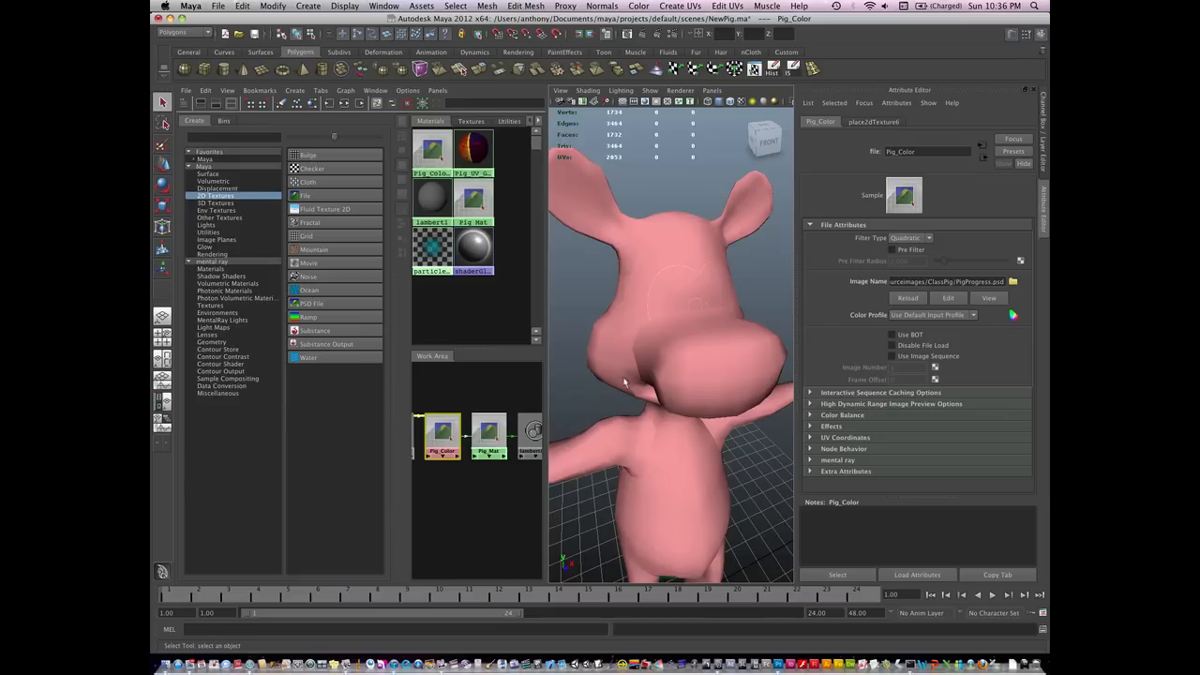
pyautogui.moveTo(656, 366)
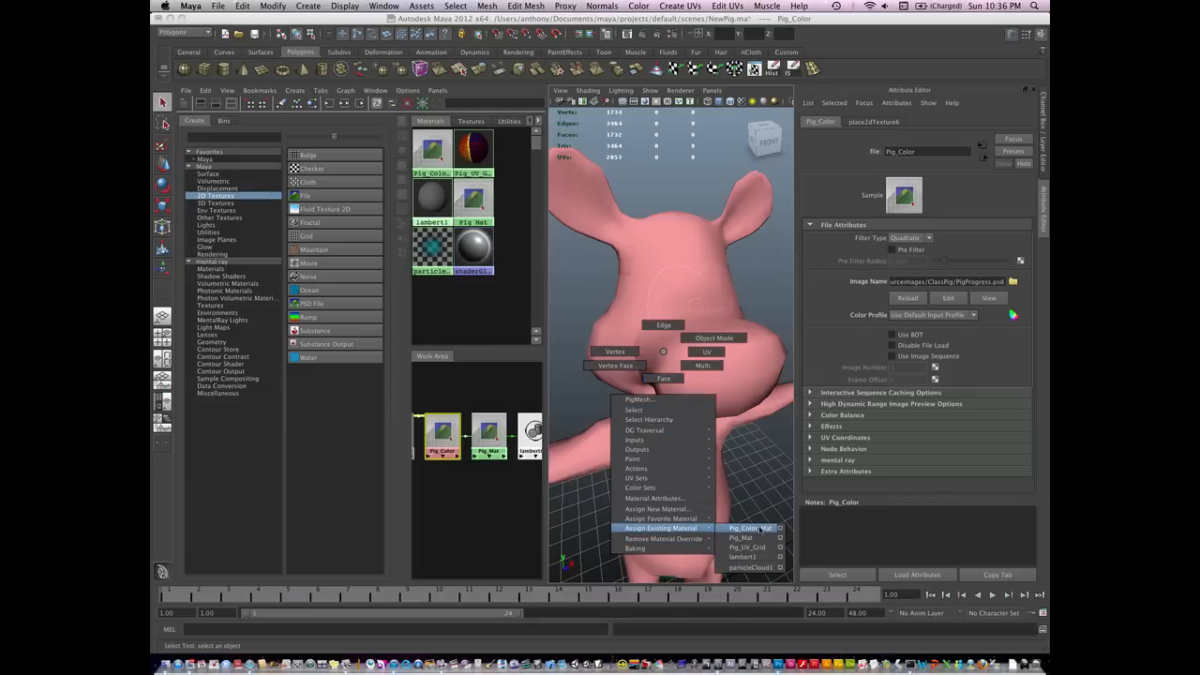
# Assign the existing pig colour material to the pig mesh so it shades pink.
pyautogui.click(750, 529)
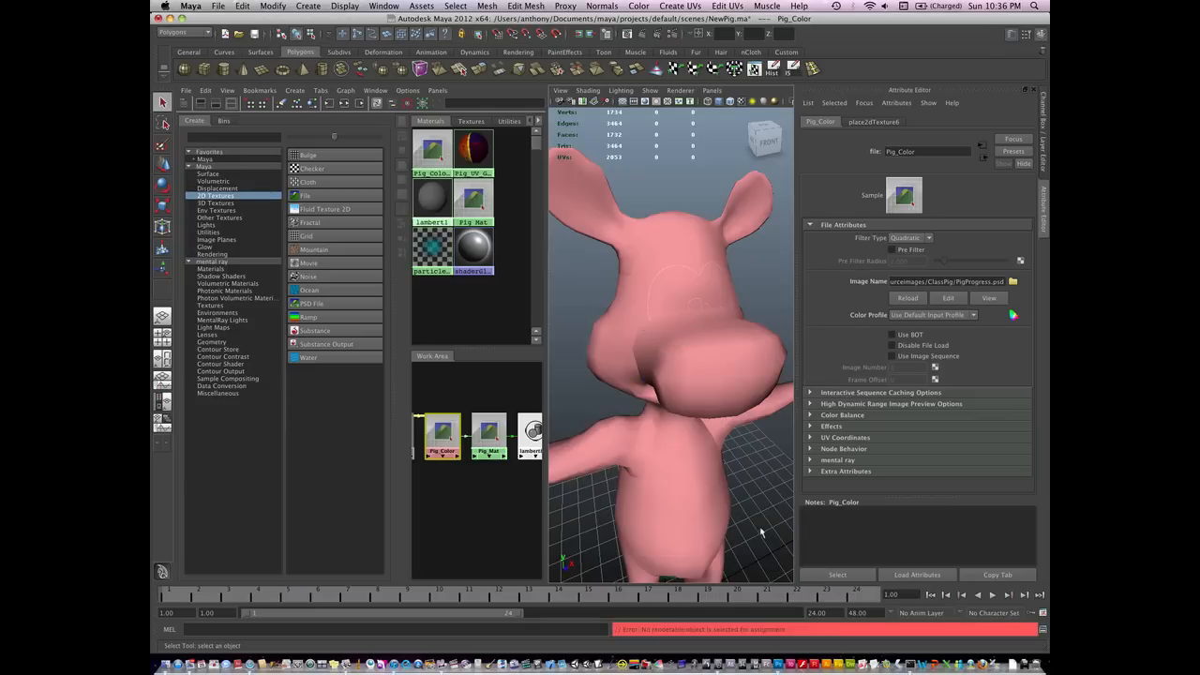
pyautogui.moveTo(716, 409)
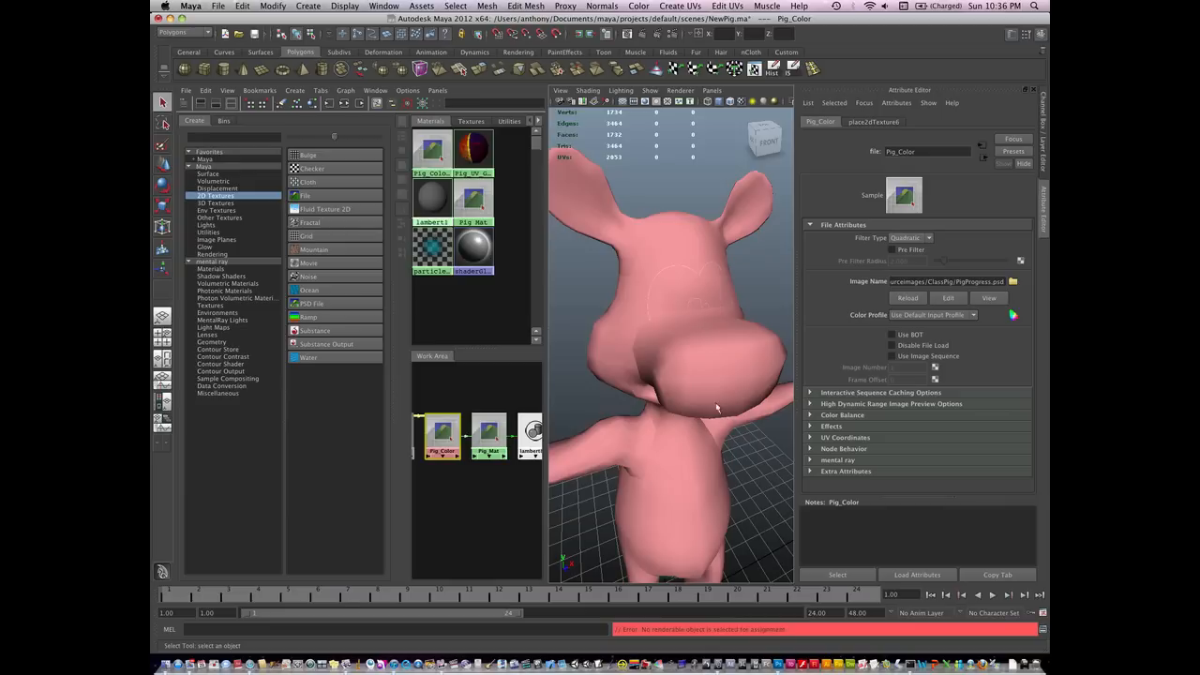
pyautogui.rightClick(696, 377)
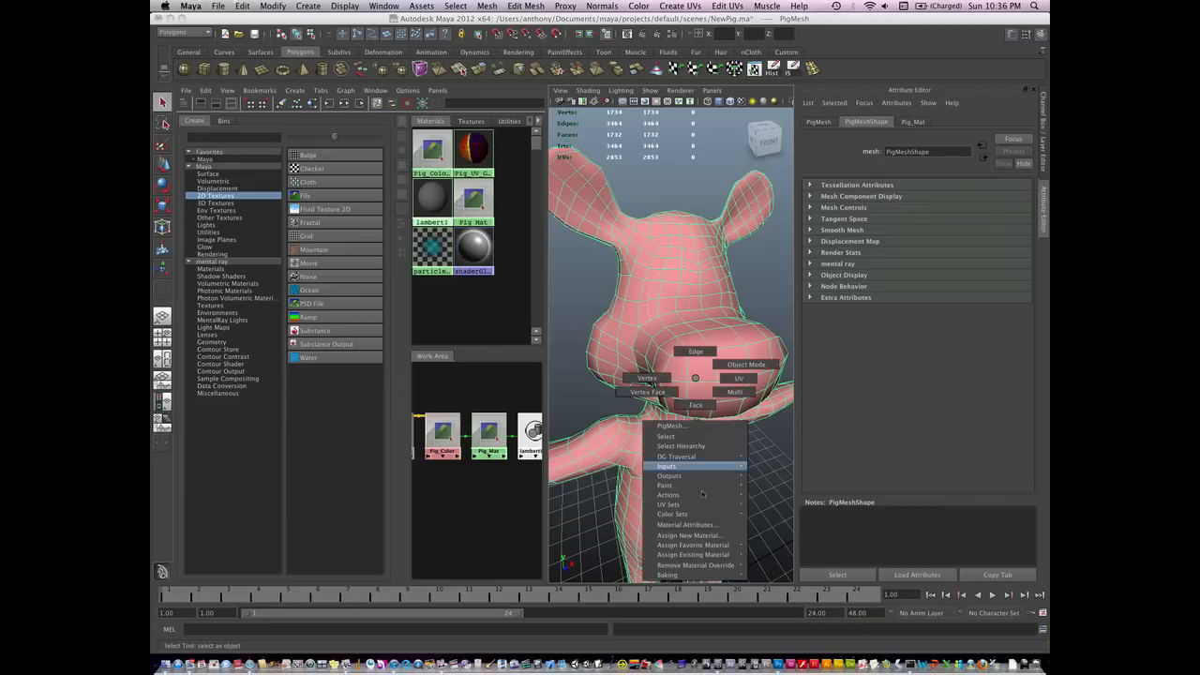
pyautogui.moveTo(694, 555)
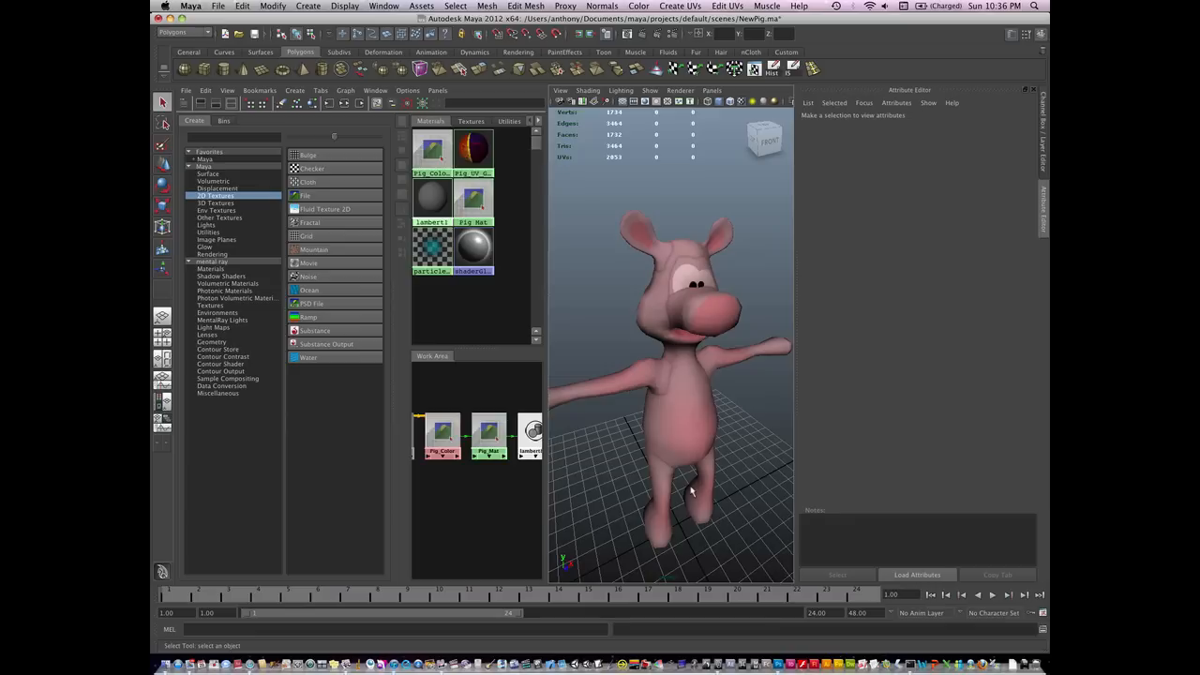
pyautogui.moveTo(656, 311)
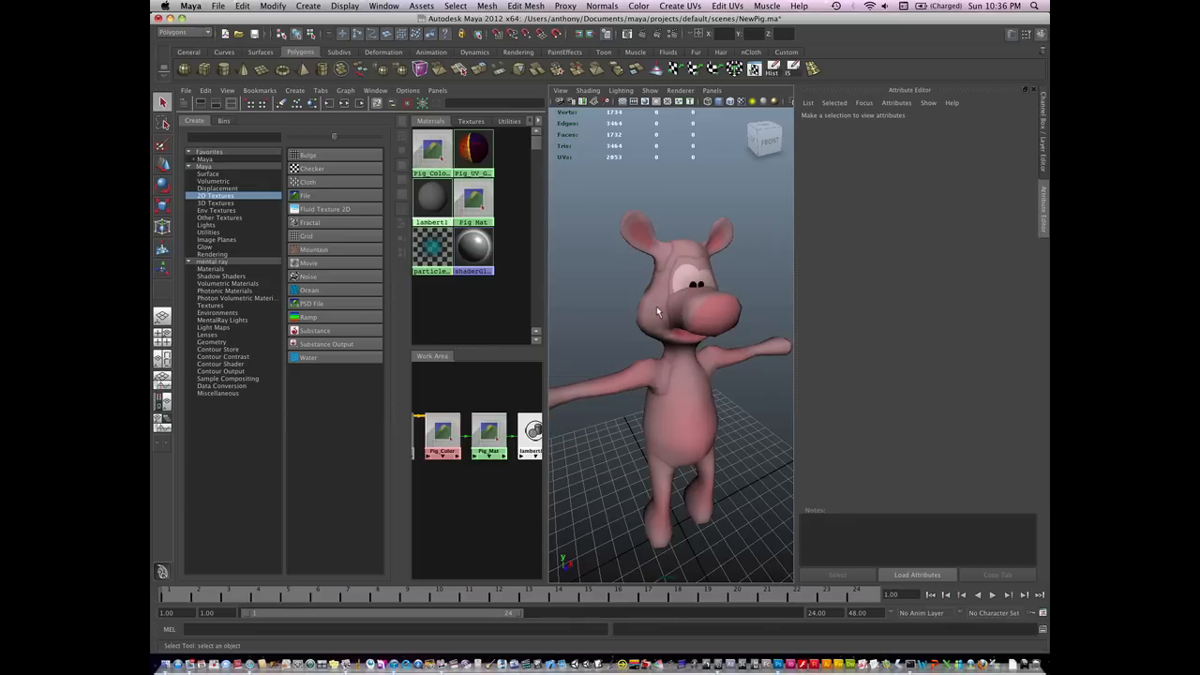